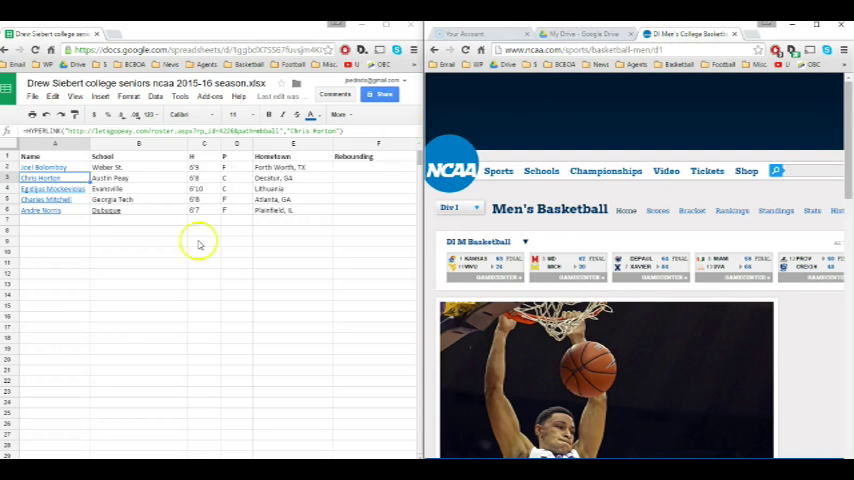
# - Go to NCAA.com men's basketball Stats, Div I, and the Rebounds Per Game leaders table
pyautogui.click(55, 241)
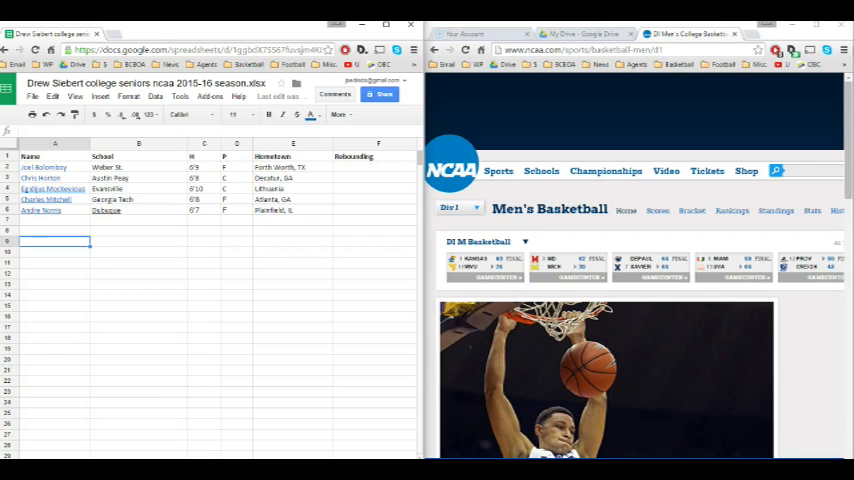
pyautogui.hscroll(3)
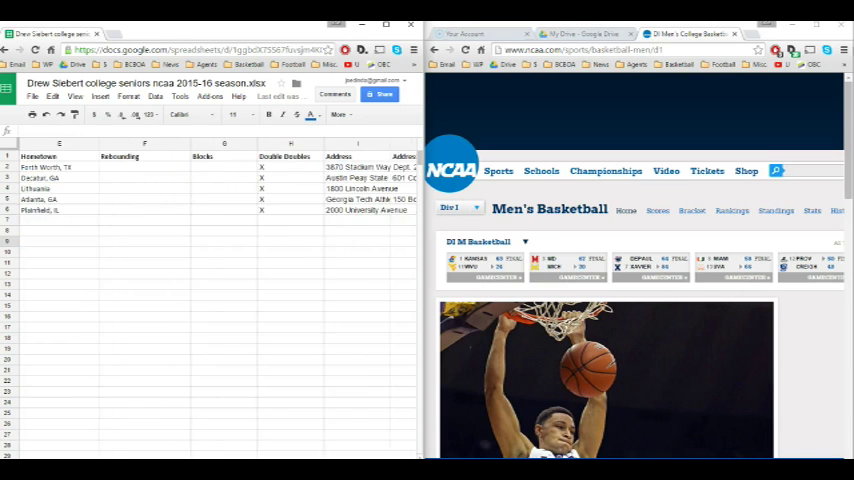
pyautogui.hscroll(3)
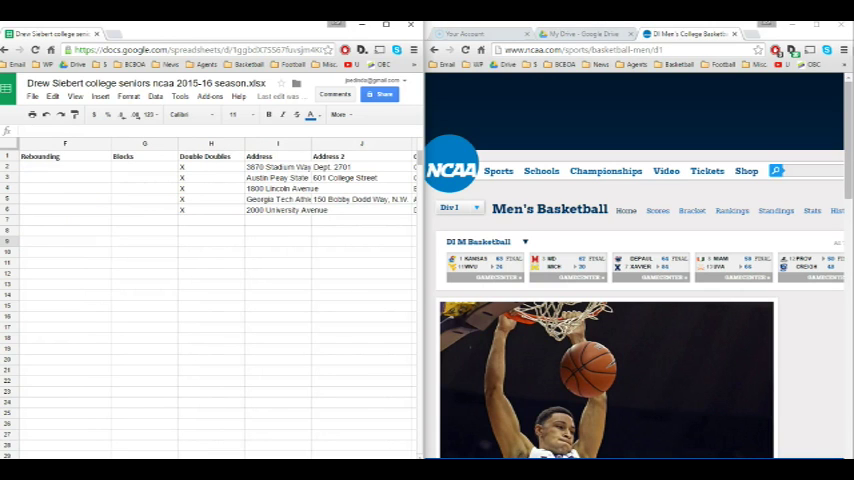
pyautogui.click(65, 157)
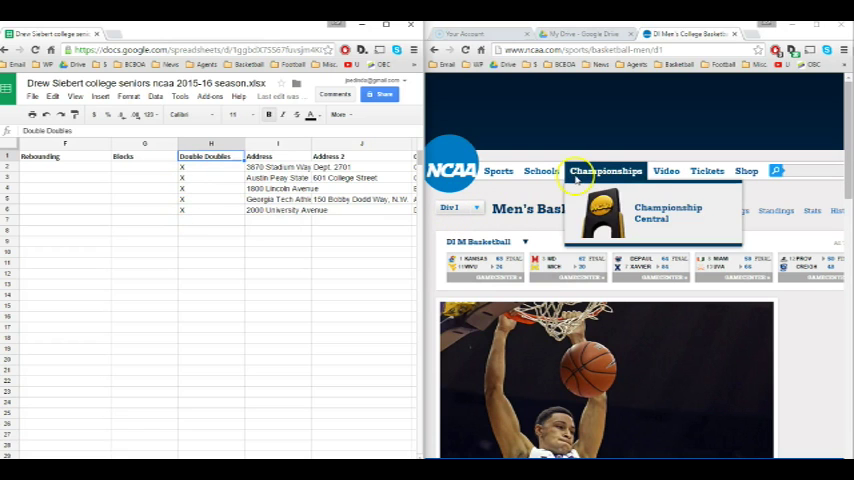
pyautogui.click(499, 170)
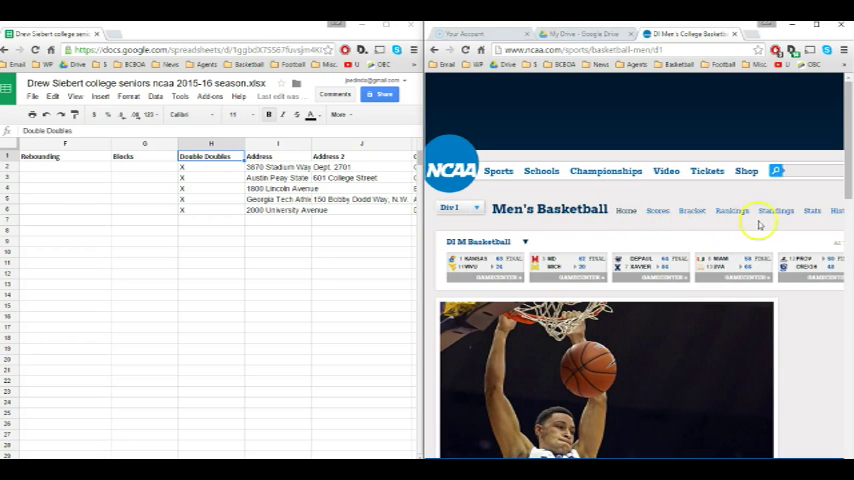
pyautogui.click(813, 210)
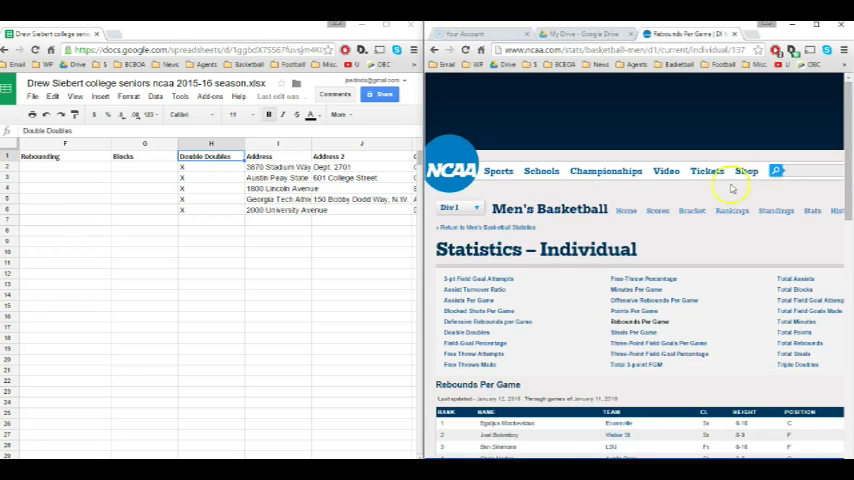
pyautogui.click(458, 208)
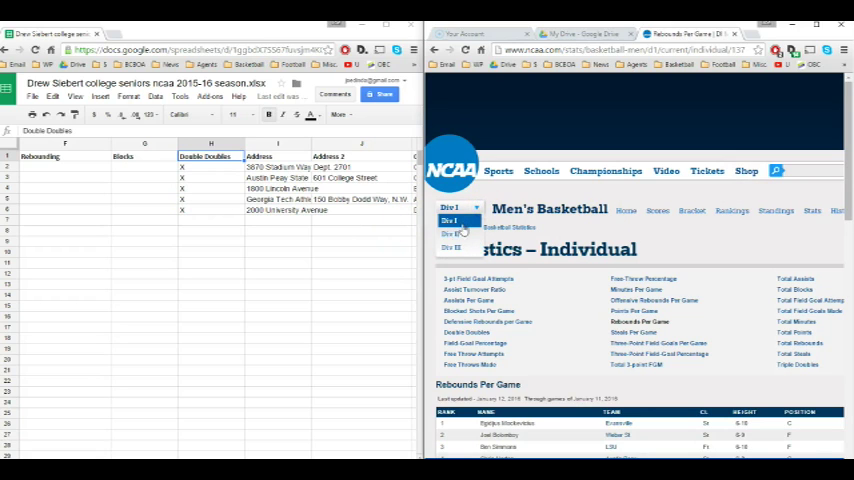
pyautogui.moveTo(451, 247)
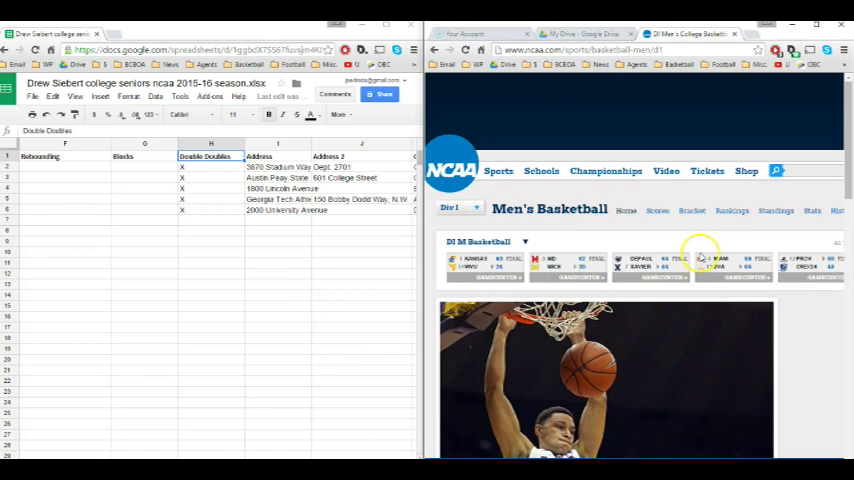
pyautogui.scroll(-3)
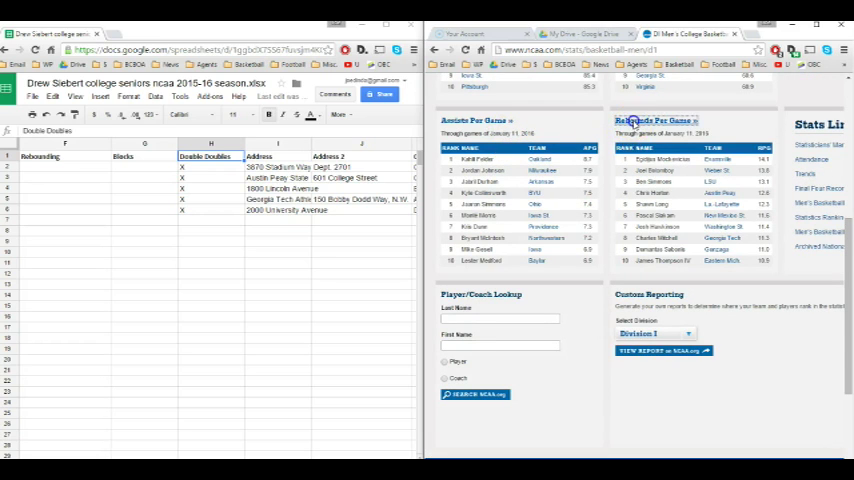
pyautogui.click(657, 120)
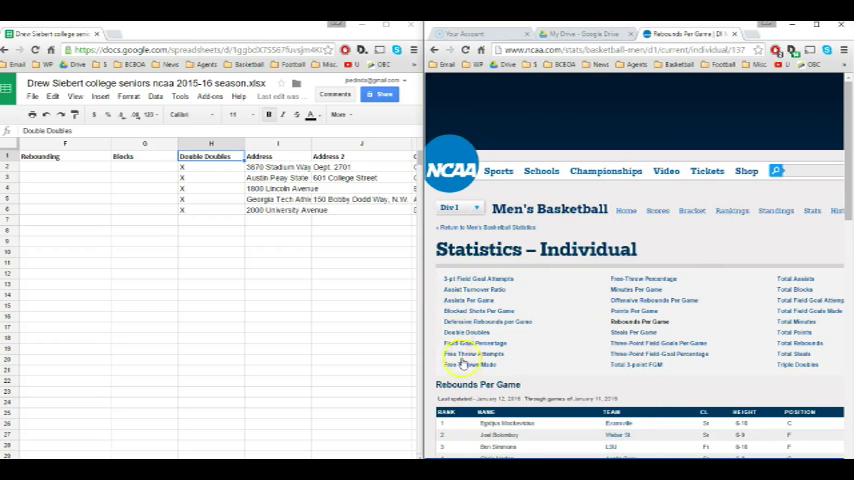
pyautogui.moveTo(490, 310)
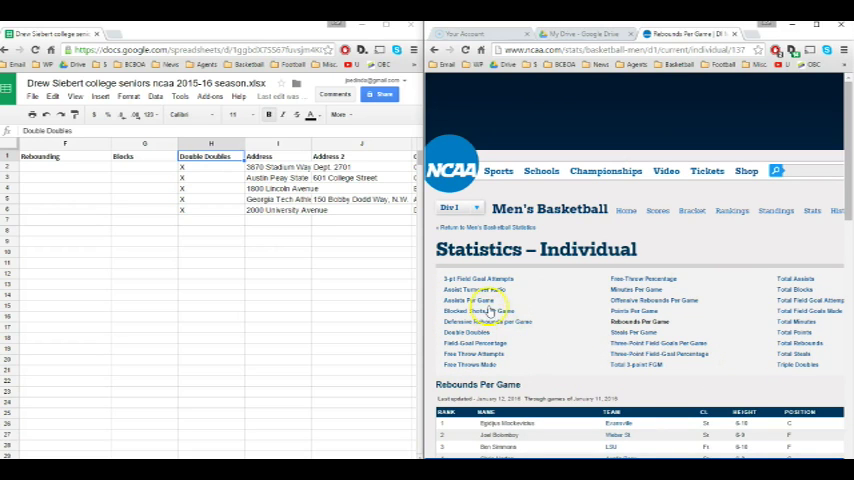
pyautogui.moveTo(456, 311)
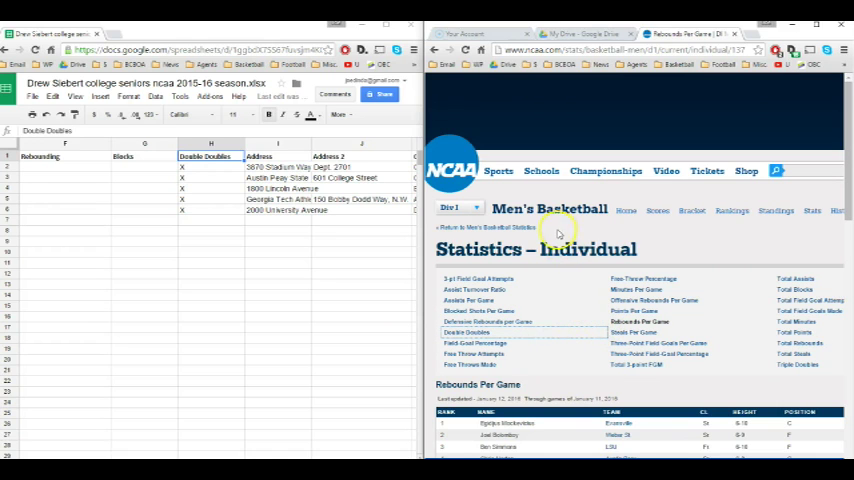
pyautogui.scroll(-3)
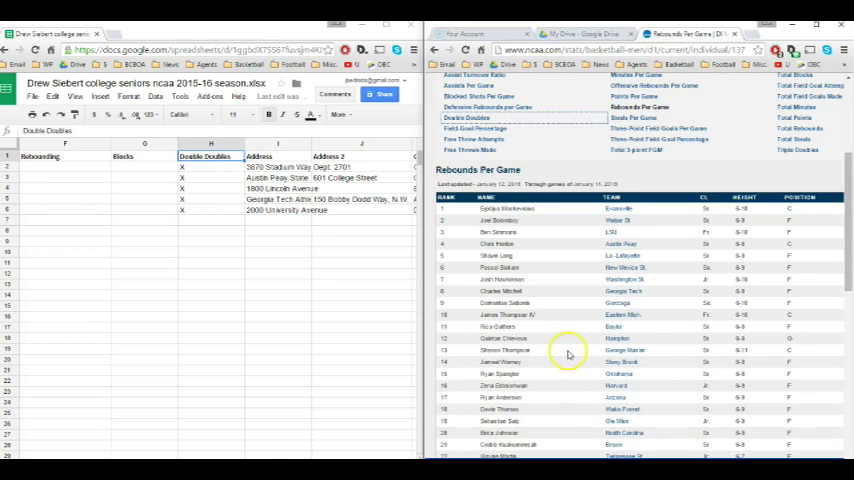
# - Copy Rico Gathers' name from the rebounds list into cell A7
pyautogui.click(211, 305)
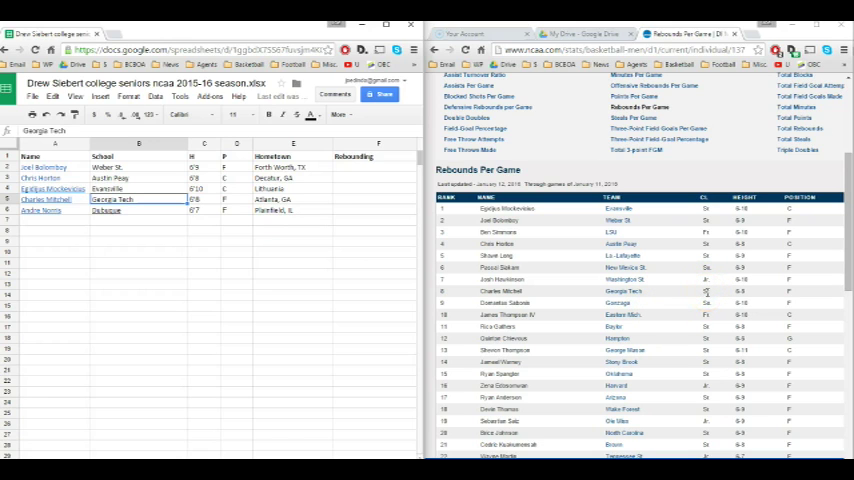
pyautogui.moveTo(540, 329)
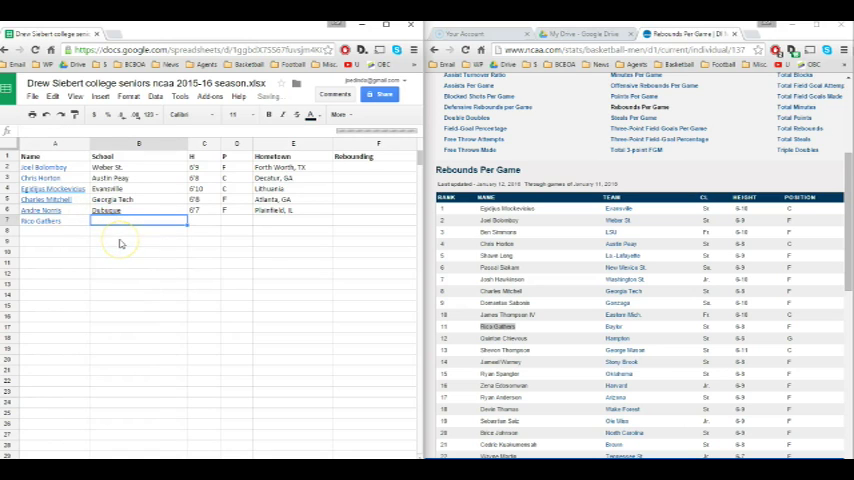
# - Enter Baylor as school and 6'8 as height in row 7
pyautogui.write('Ba')
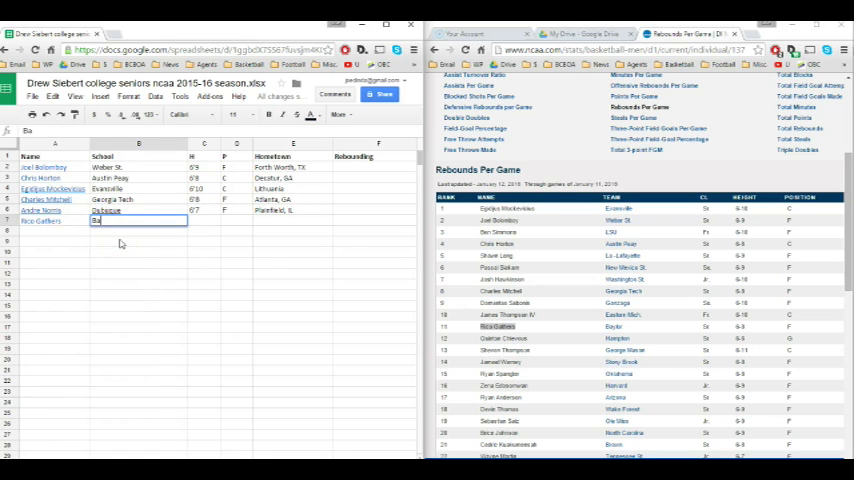
pyautogui.press('Return')
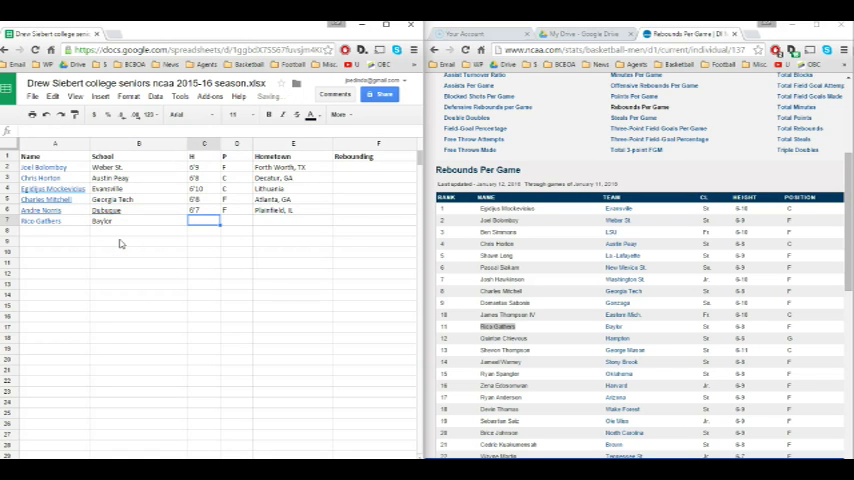
pyautogui.write("6'8")
pyautogui.click(236, 221)
pyautogui.write('F')
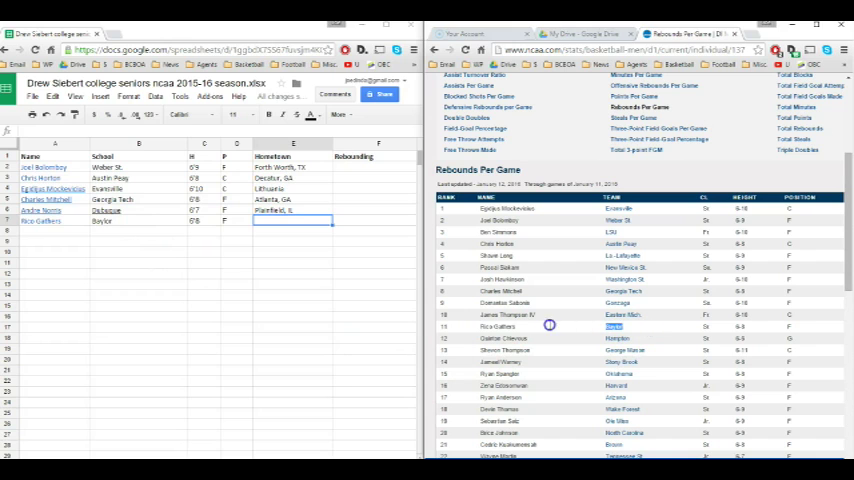
# - Look up Rico Gathers' Baylor bio and enter position F and hometown LaPlace, La
pyautogui.rightClick(548, 326)
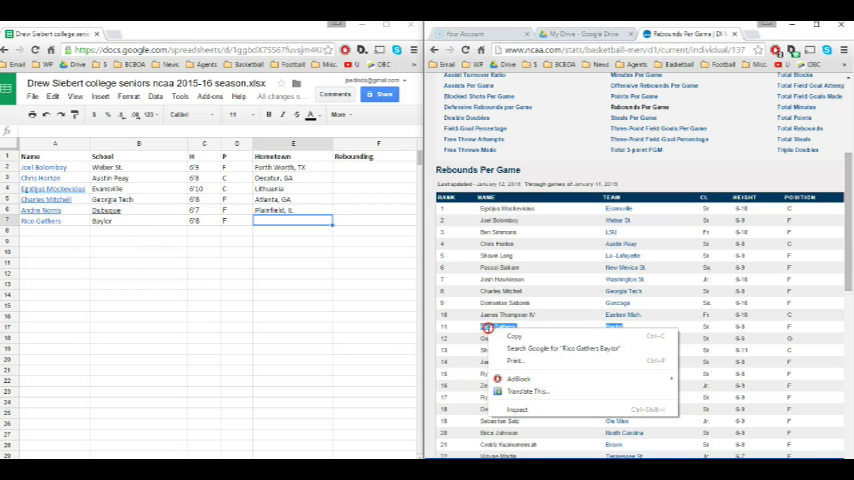
pyautogui.click(561, 348)
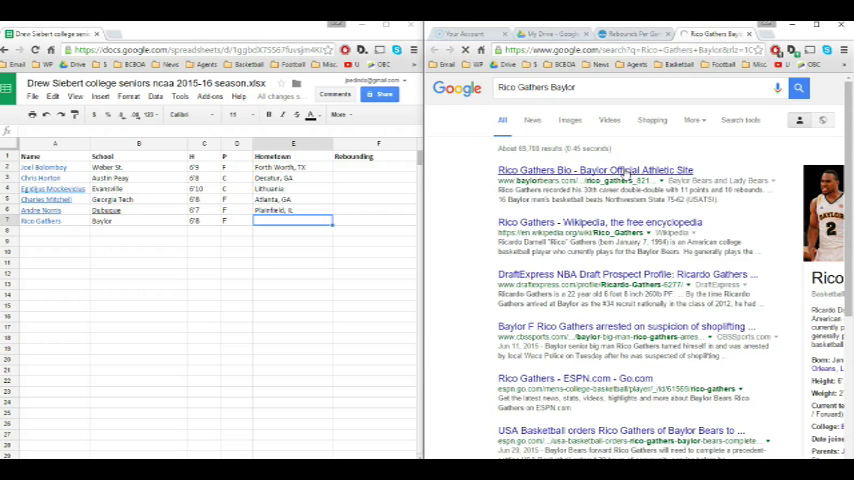
pyautogui.click(594, 169)
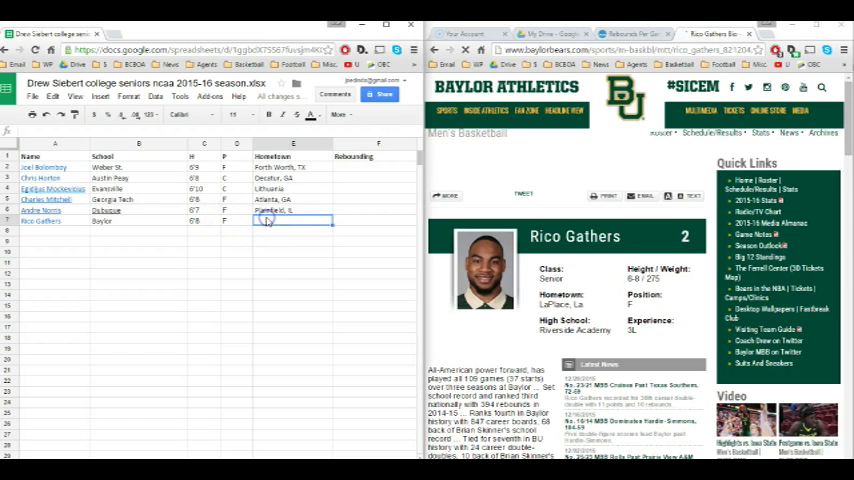
pyautogui.write('LaPlace, LA')
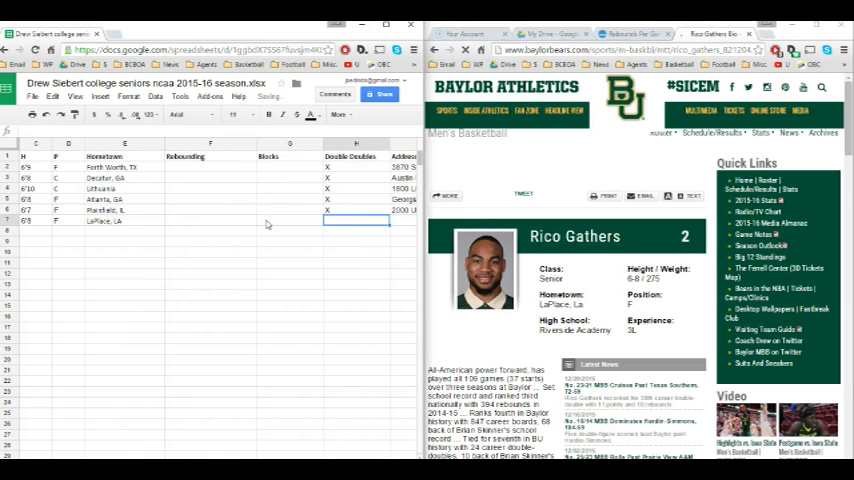
pyautogui.click(210, 221)
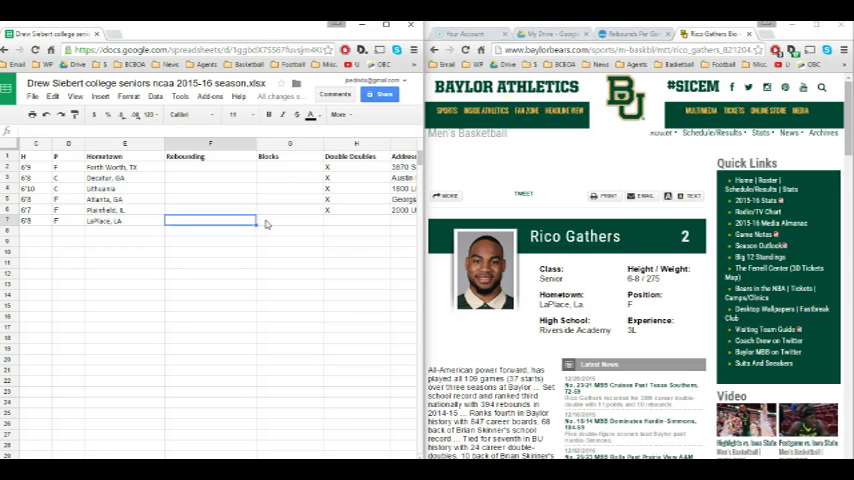
pyautogui.moveTo(276, 207)
pyautogui.write('x')
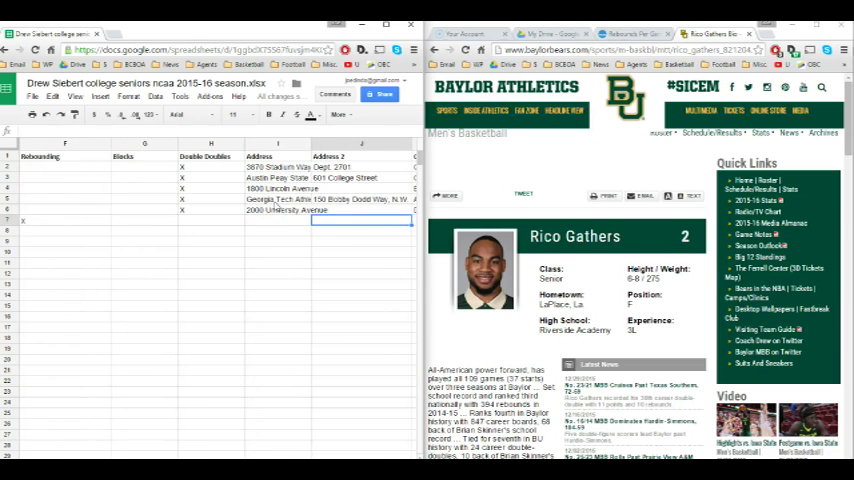
# - From Baylor's staff directory, enter Baylor Athletics, 1500 South University Parks Drive, Waco, TX 76706
pyautogui.click(487, 110)
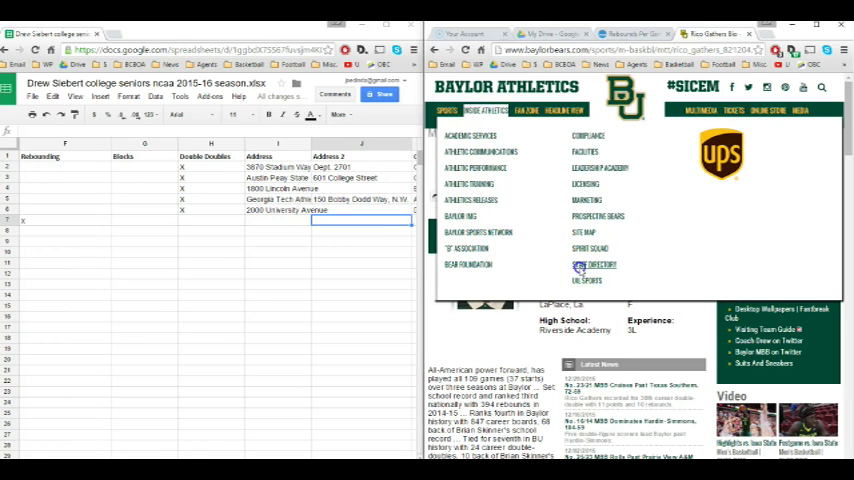
pyautogui.click(597, 264)
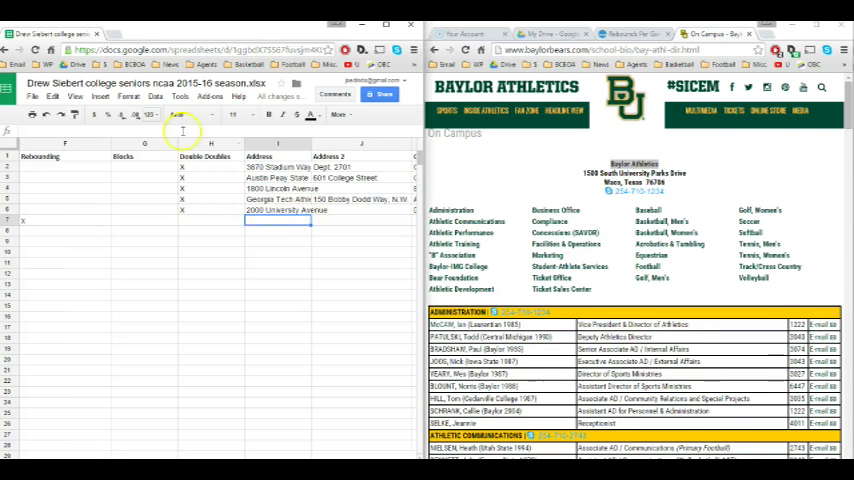
pyautogui.write('Baylor Athletics')
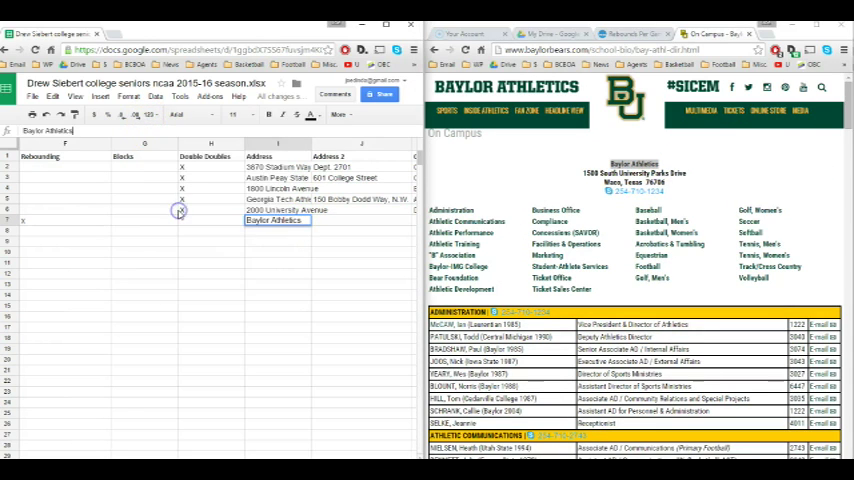
pyautogui.press('Return')
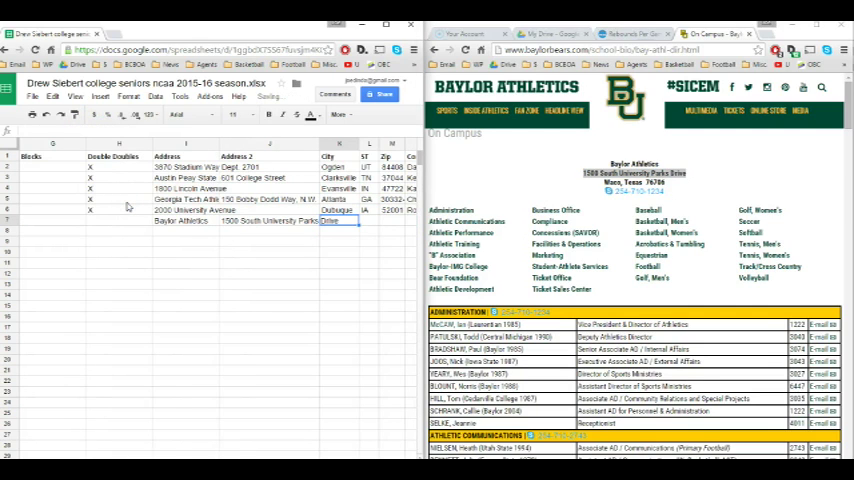
pyautogui.write('Waco')
pyautogui.click(397, 220)
pyautogui.write('76706')
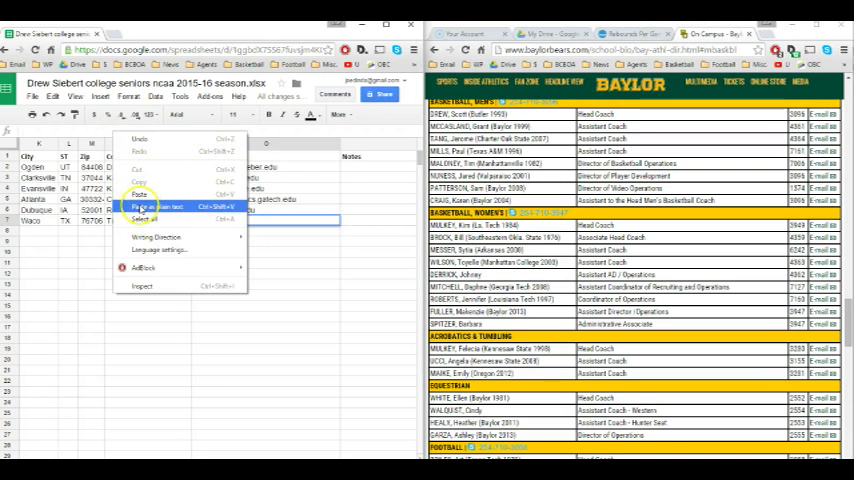
# - Paste the coach email unformatted, then hyperlink Rico Gathers' name to his Baylor bio
pyautogui.click(155, 207)
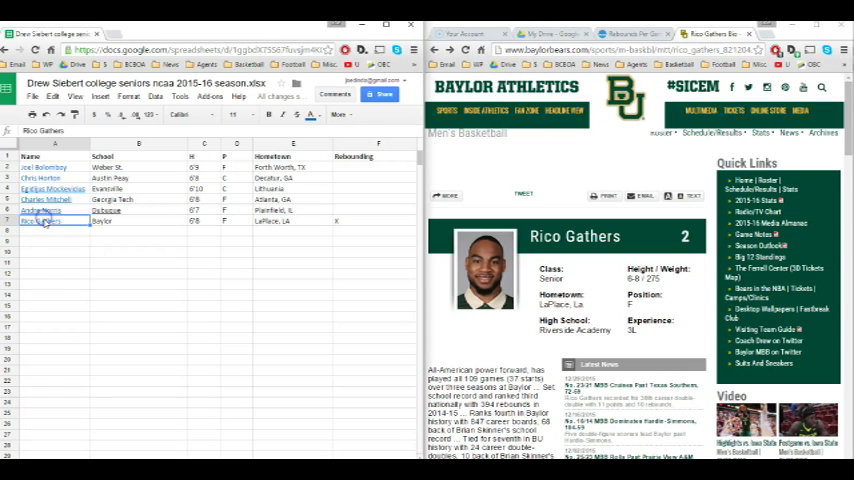
pyautogui.click(42, 221)
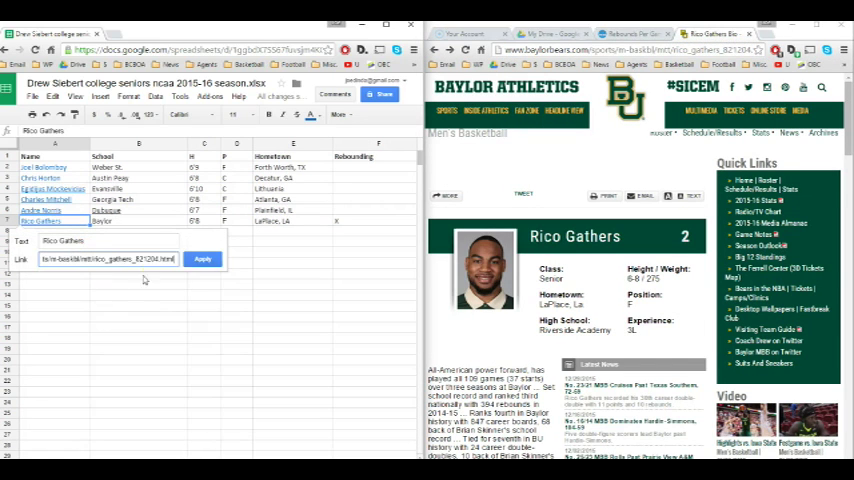
pyautogui.click(203, 259)
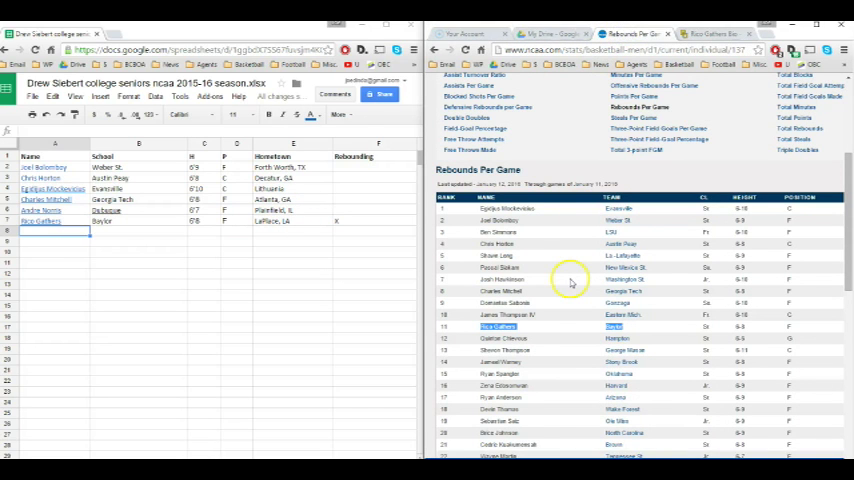
# - Switch NCAA.com stats to Division III and open the Double Doubles leaders list
pyautogui.scroll(3)
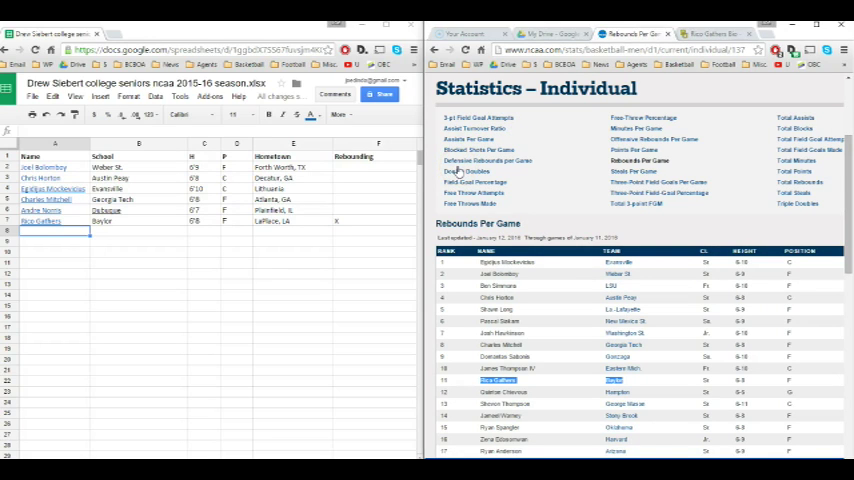
pyautogui.moveTo(628, 160)
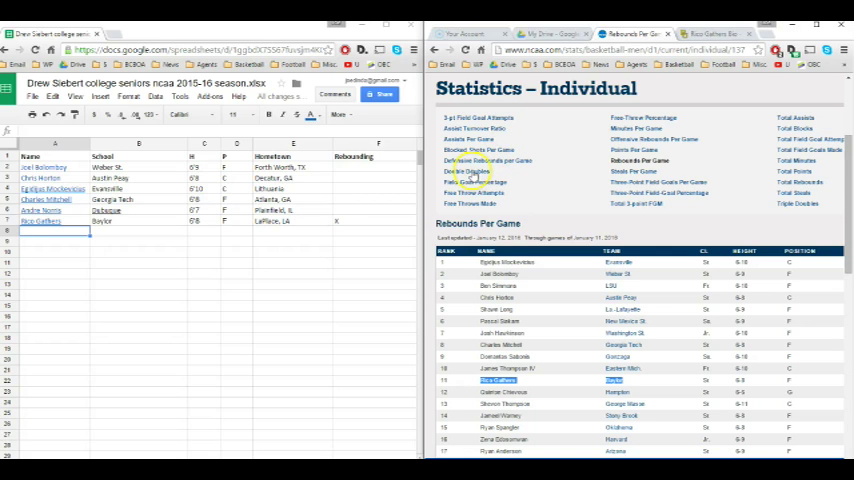
pyautogui.click(465, 170)
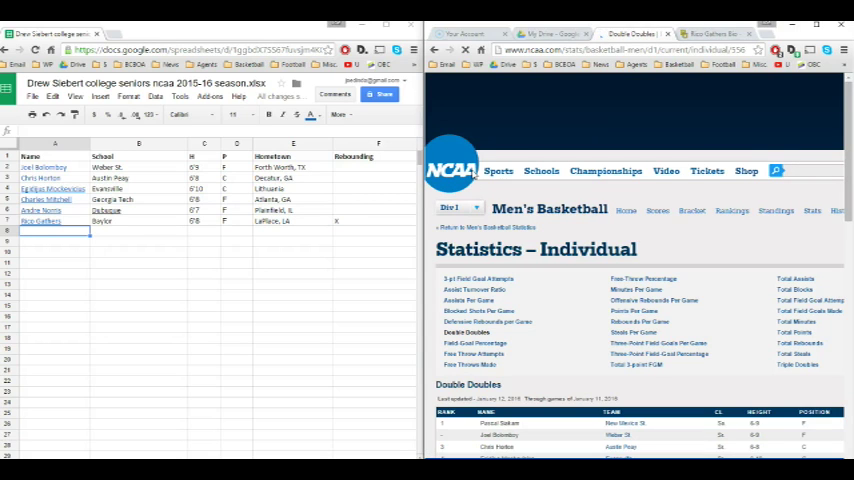
pyautogui.click(460, 207)
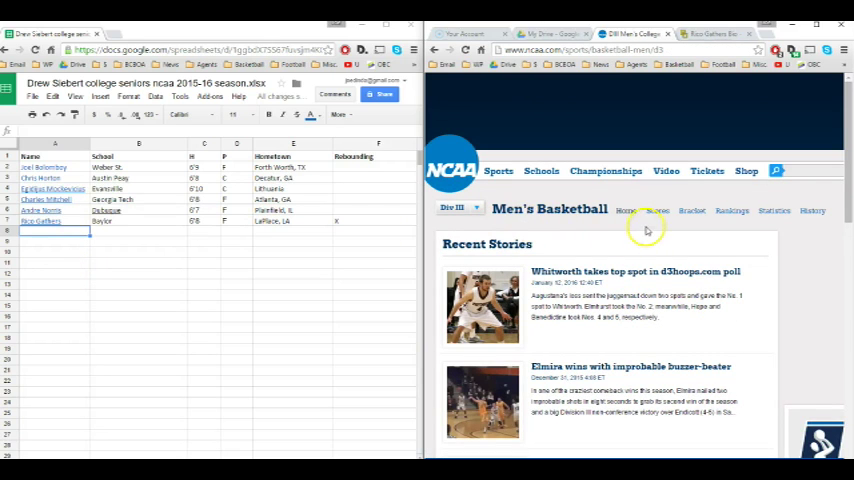
pyautogui.moveTo(713, 226)
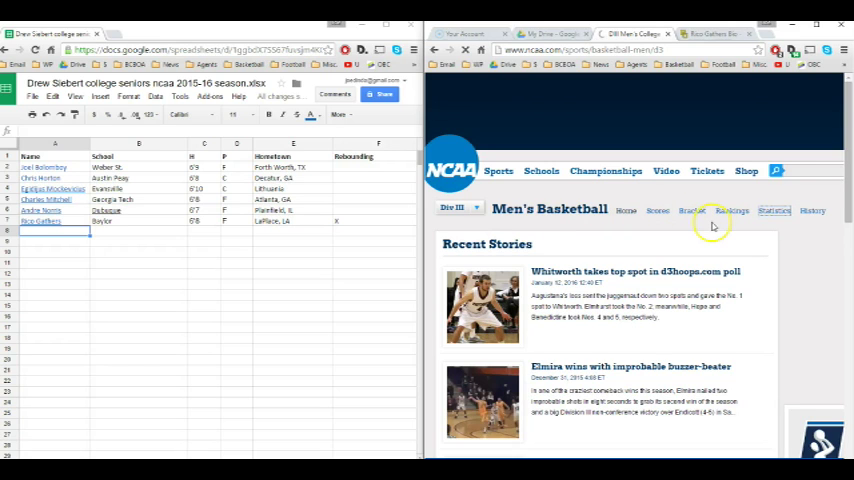
pyautogui.click(774, 211)
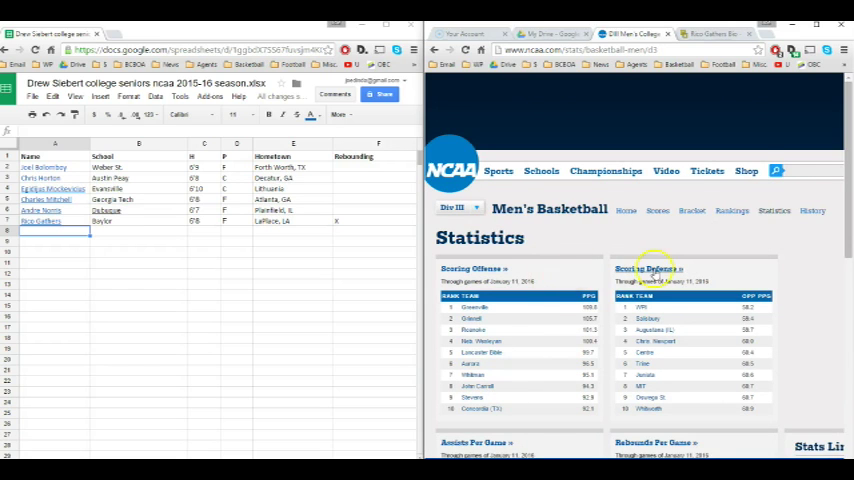
pyautogui.scroll(-3)
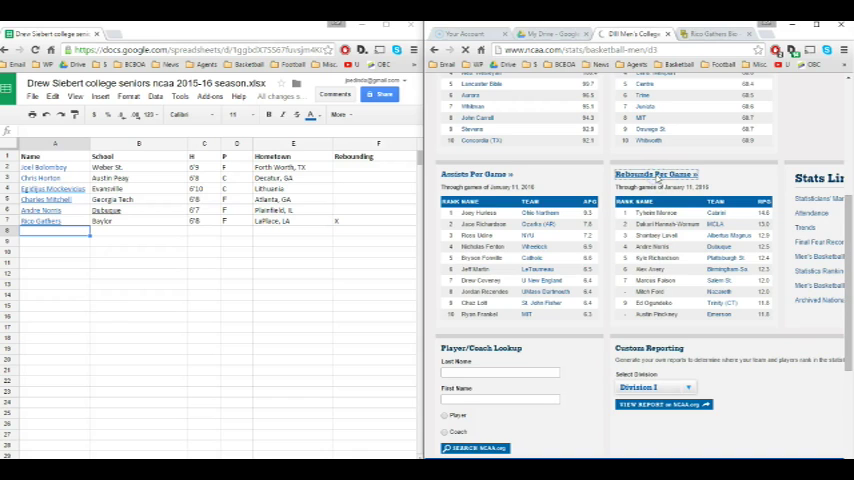
pyautogui.click(693, 174)
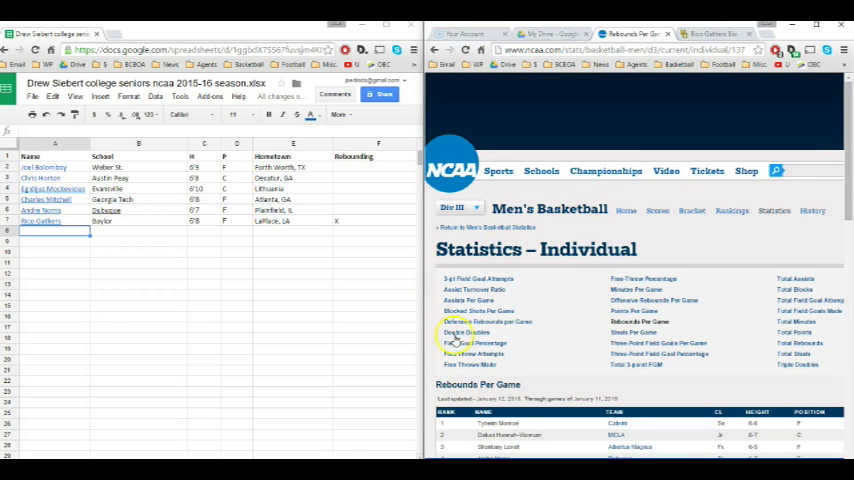
pyautogui.click(466, 332)
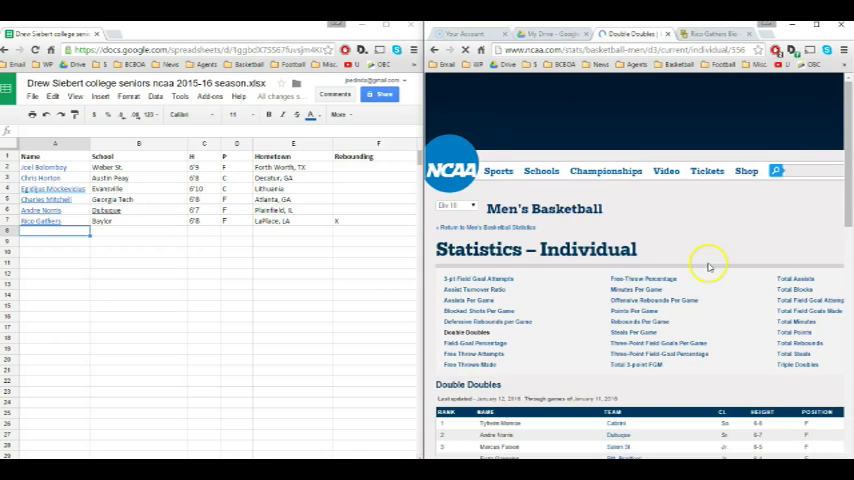
pyautogui.scroll(-3)
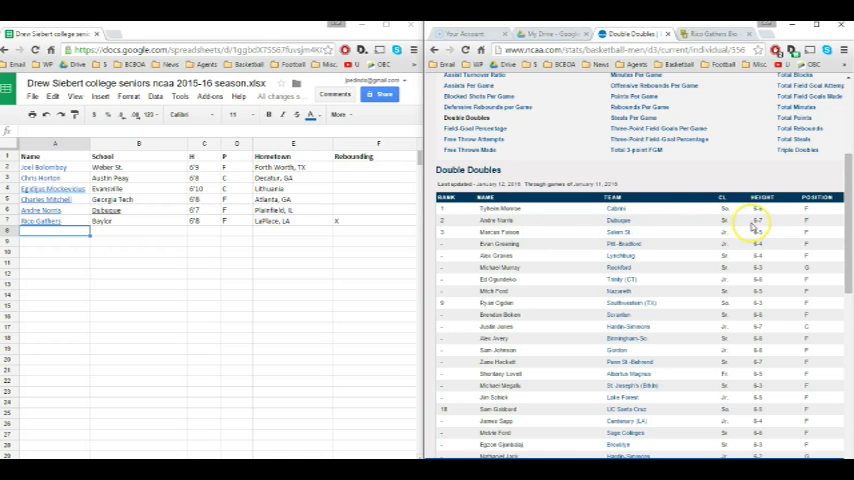
pyautogui.moveTo(737, 263)
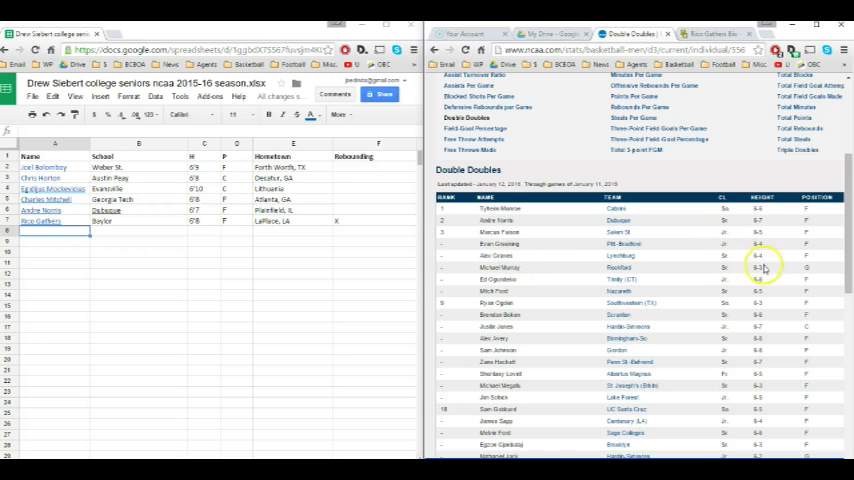
pyautogui.moveTo(762, 305)
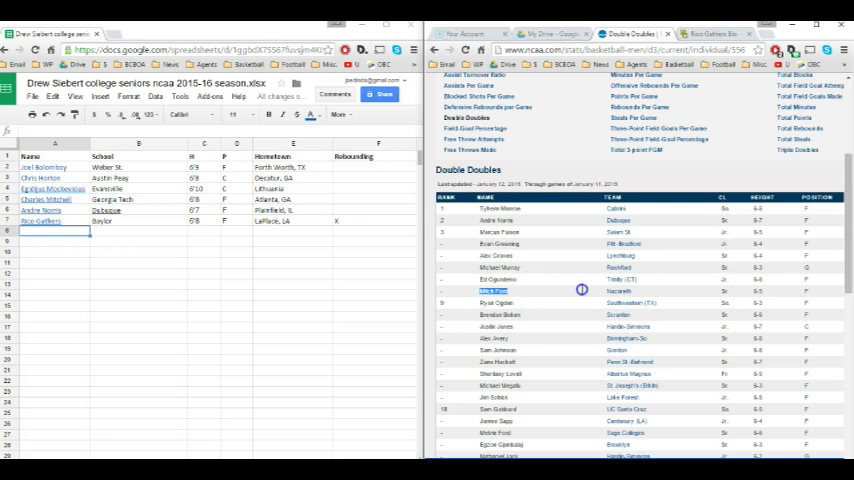
pyautogui.rightClick(510, 291)
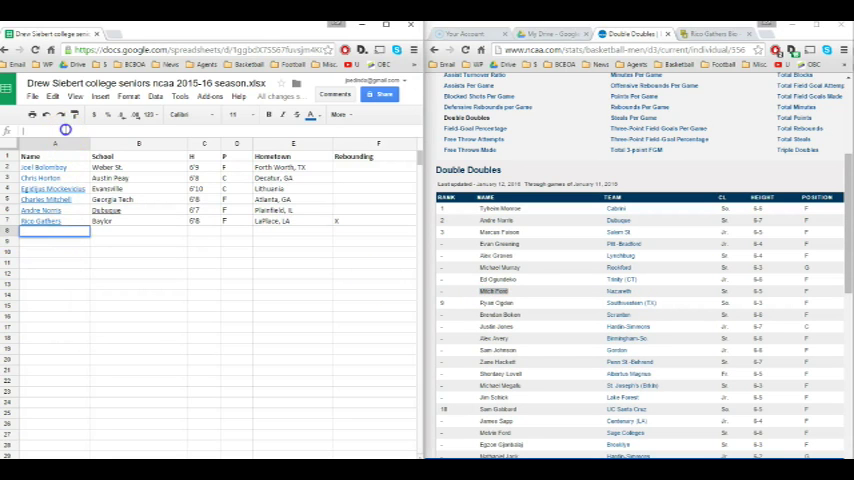
pyautogui.write('Mitch Ford')
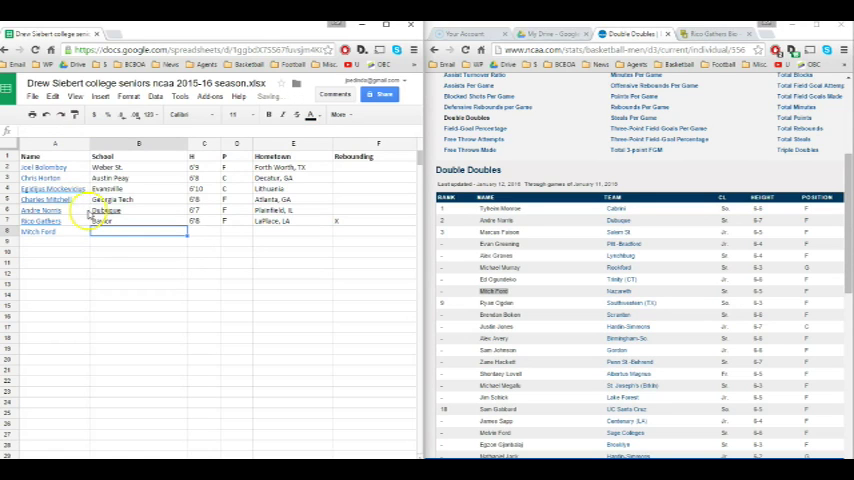
pyautogui.write('Nazareth')
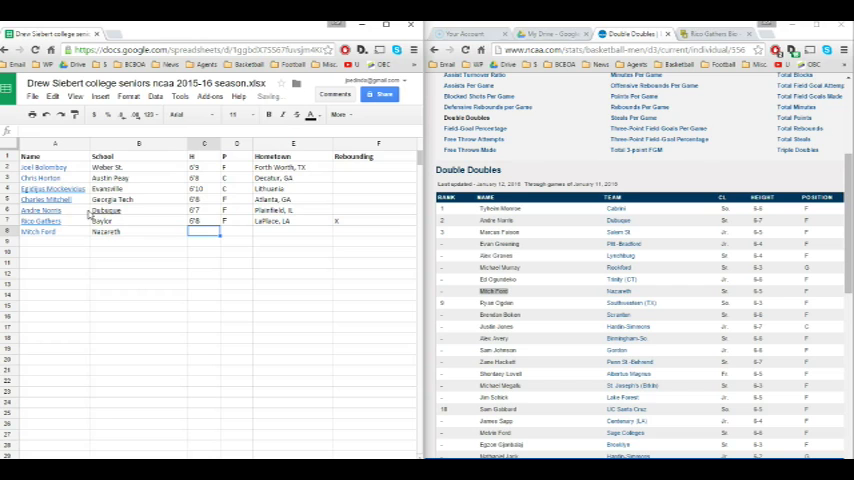
pyautogui.write("6'5")
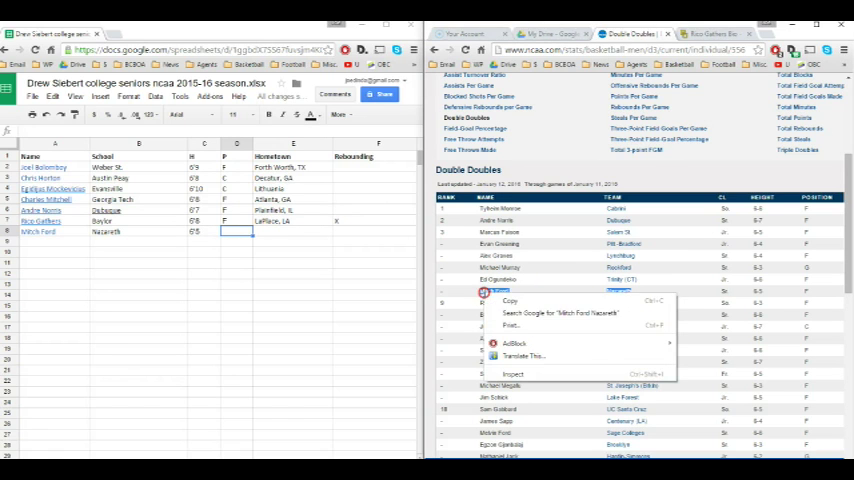
# - Search Mitch Ford Nazareth and link his name cell to his Nazareth College bio URL
pyautogui.click(565, 313)
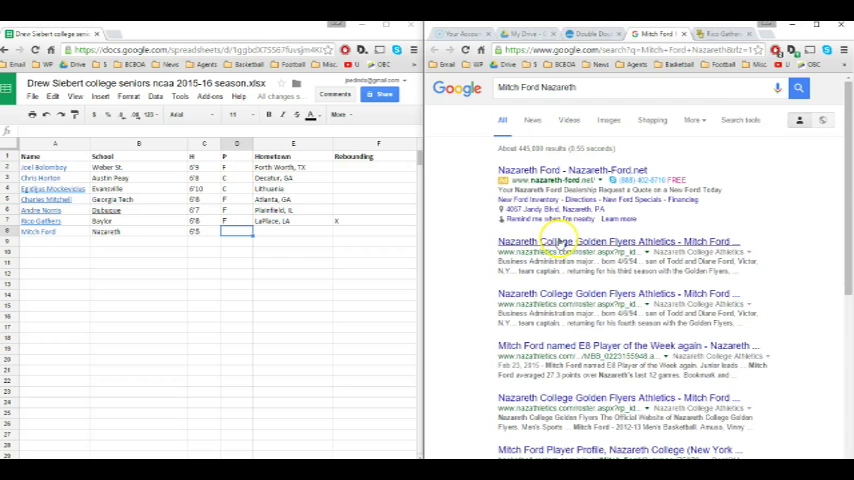
pyautogui.click(628, 241)
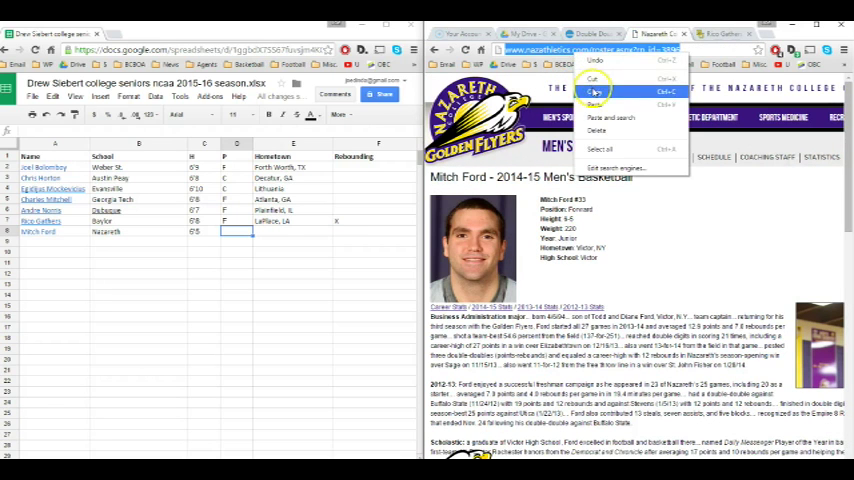
pyautogui.rightClick(40, 231)
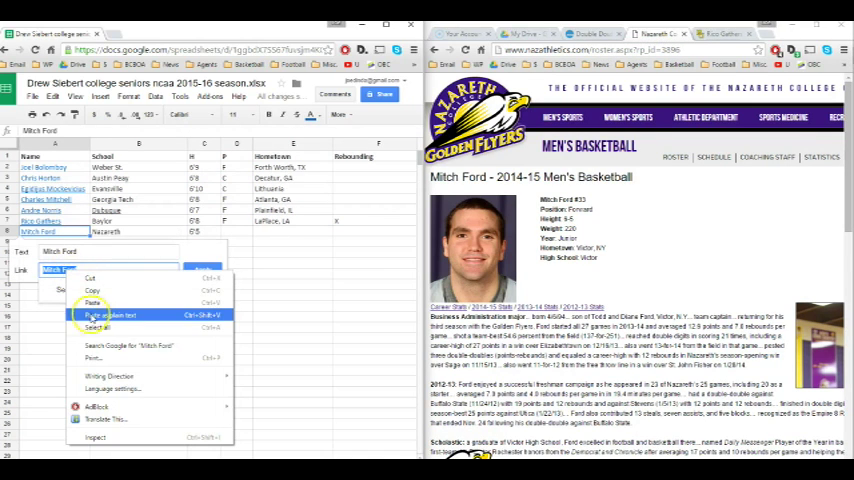
pyautogui.click(108, 315)
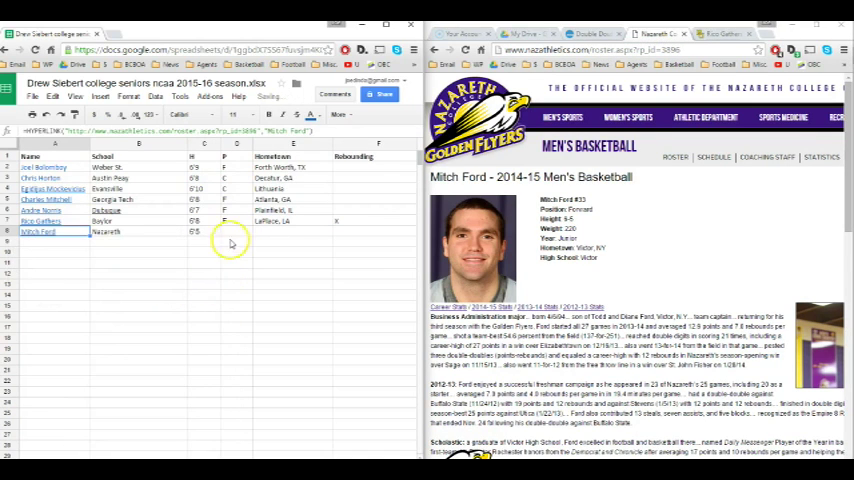
pyautogui.click(237, 233)
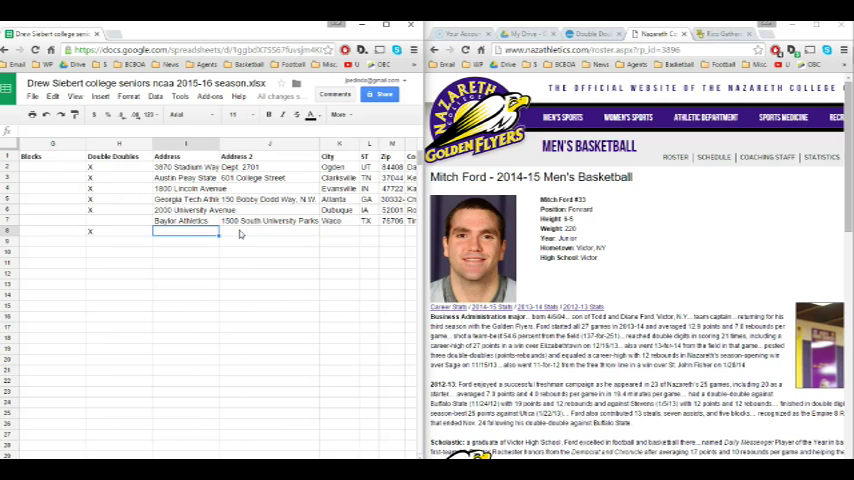
# - From Nazareth's staff directory, enter Nazareth Athletics, 4245 East Avenue, Rochester, 14618 in row 8
pyautogui.click(705, 117)
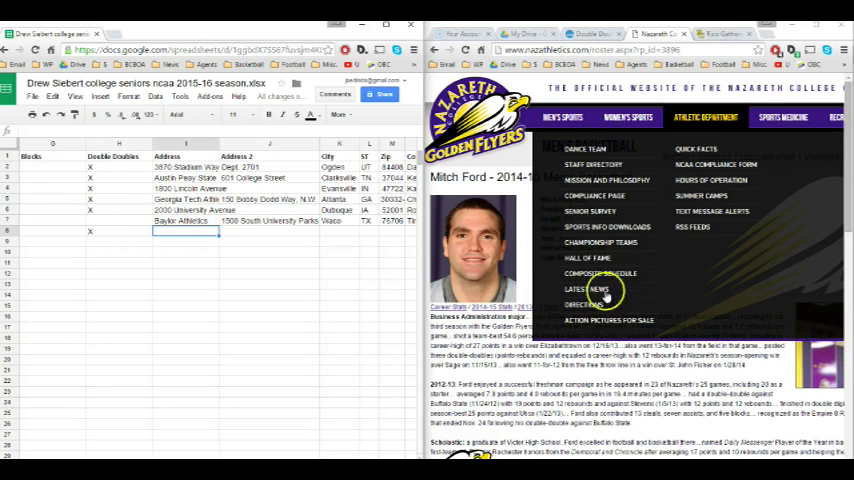
pyautogui.moveTo(592, 164)
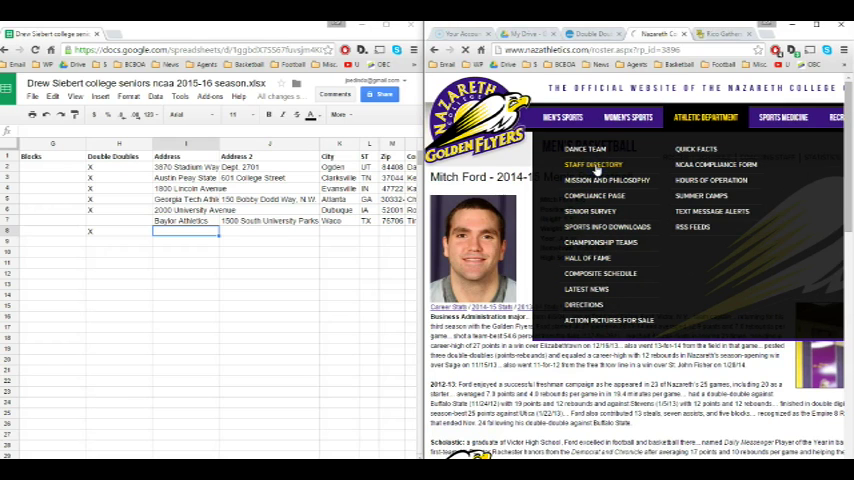
pyautogui.click(593, 164)
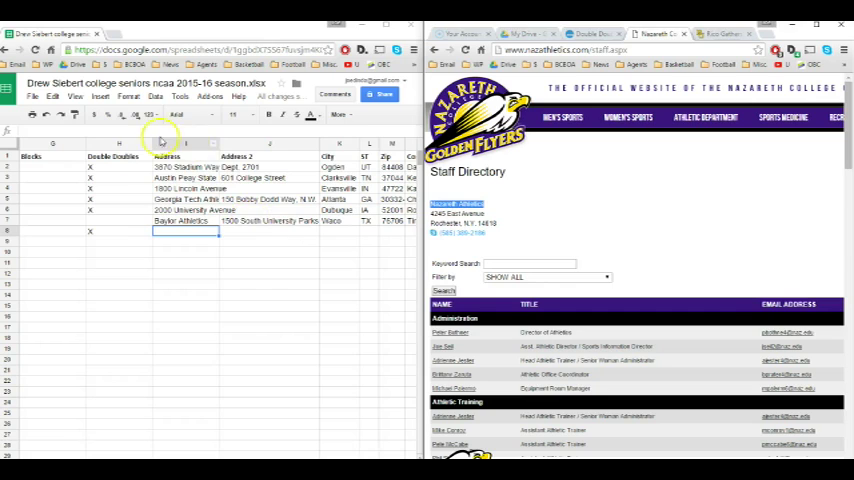
pyautogui.write('Nazareth Athletics')
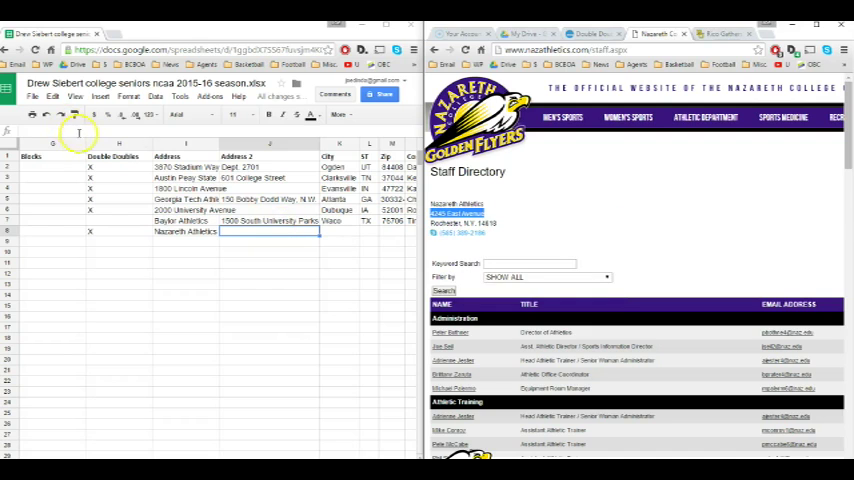
pyautogui.write('4245 East Avenue')
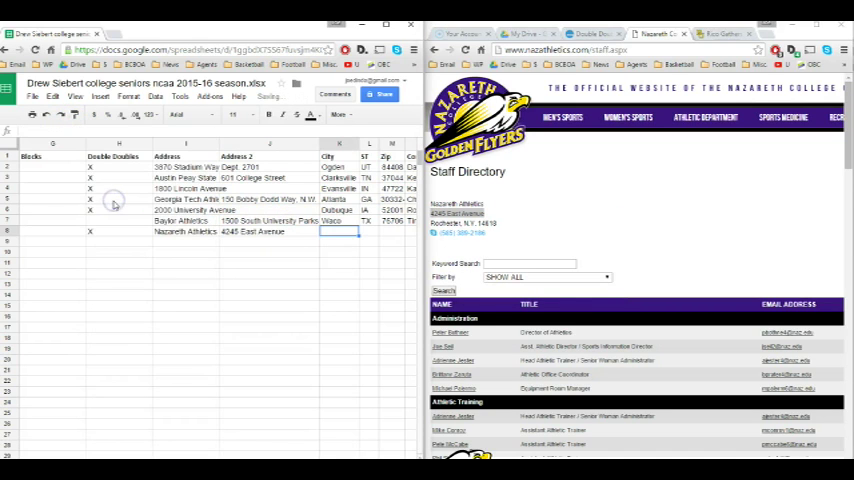
pyautogui.write('Rochester')
pyautogui.click(368, 231)
pyautogui.write('NY')
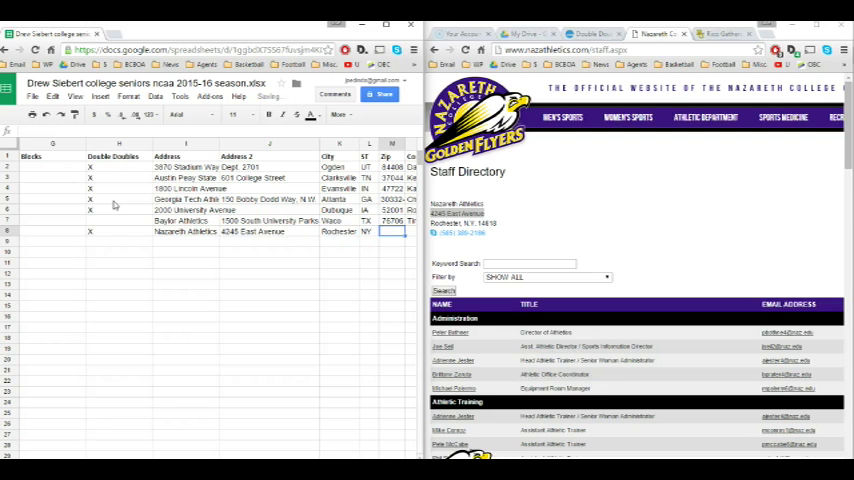
pyautogui.write('14618')
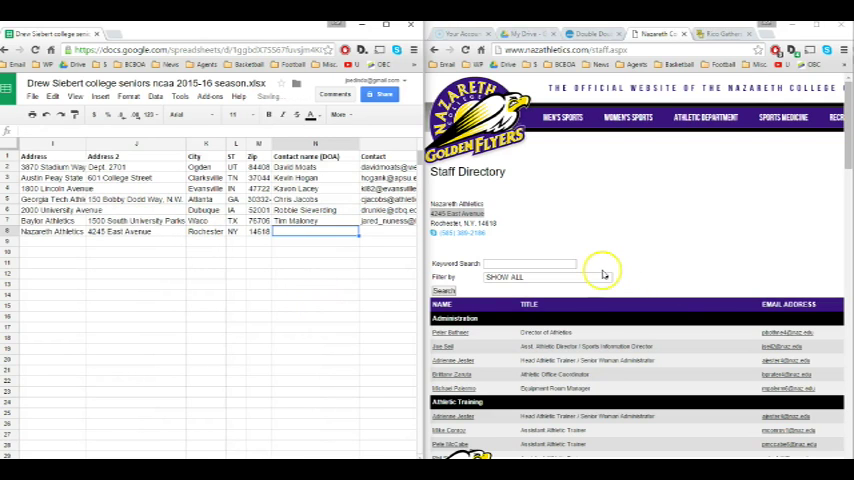
pyautogui.click(605, 278)
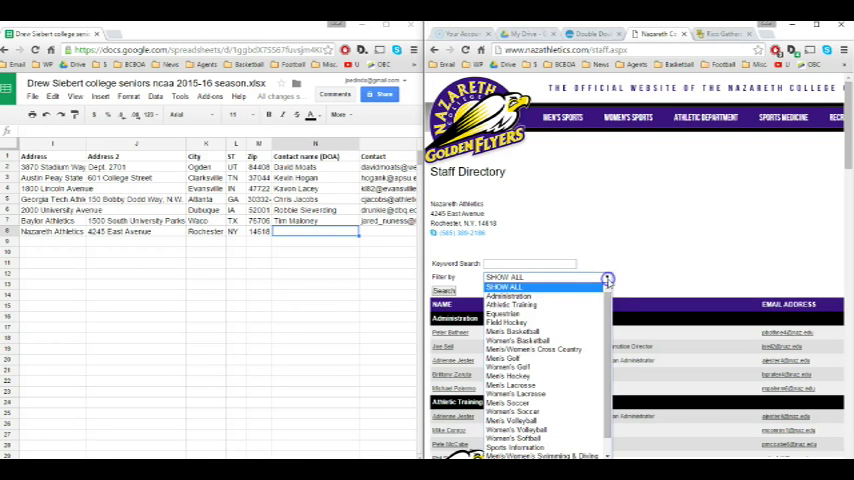
pyautogui.moveTo(530, 393)
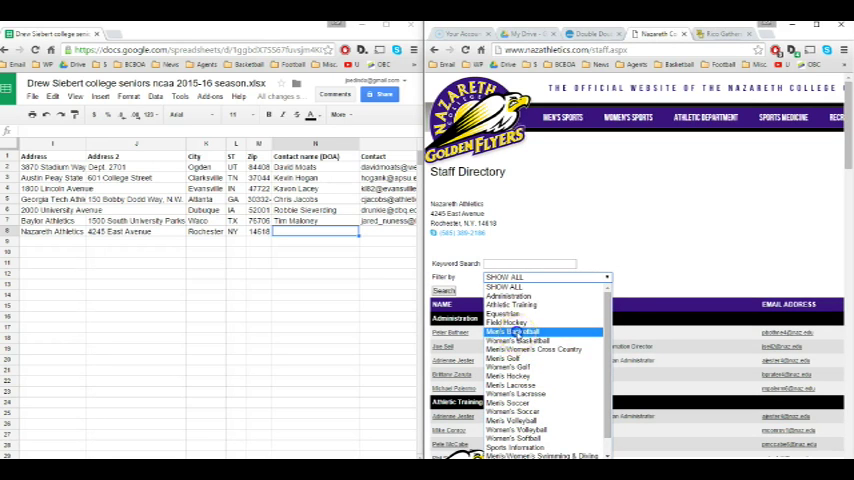
pyautogui.click(518, 331)
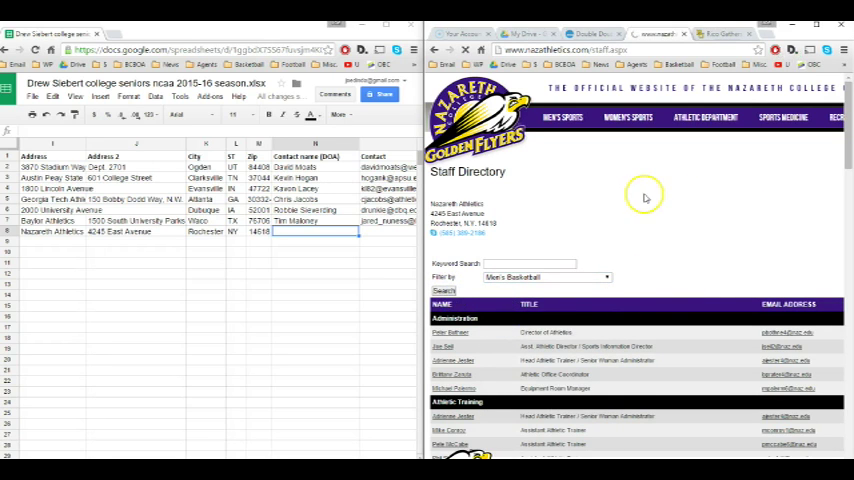
pyautogui.click(442, 261)
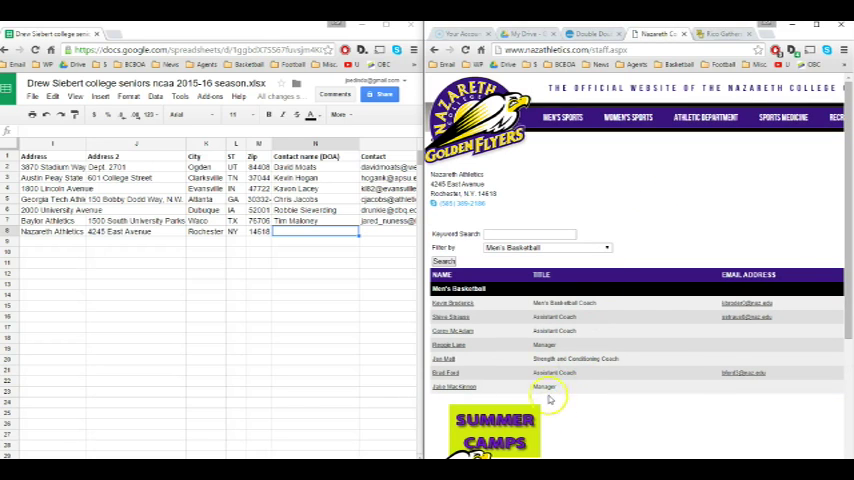
pyautogui.moveTo(495, 302)
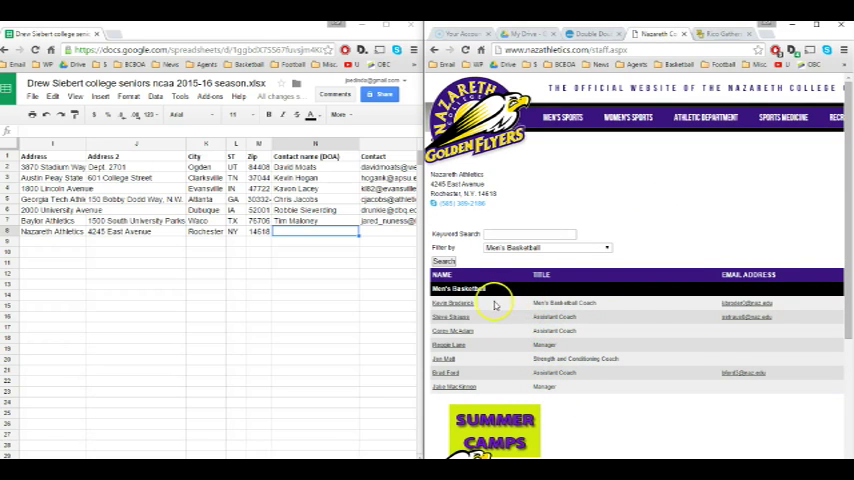
pyautogui.click(453, 303)
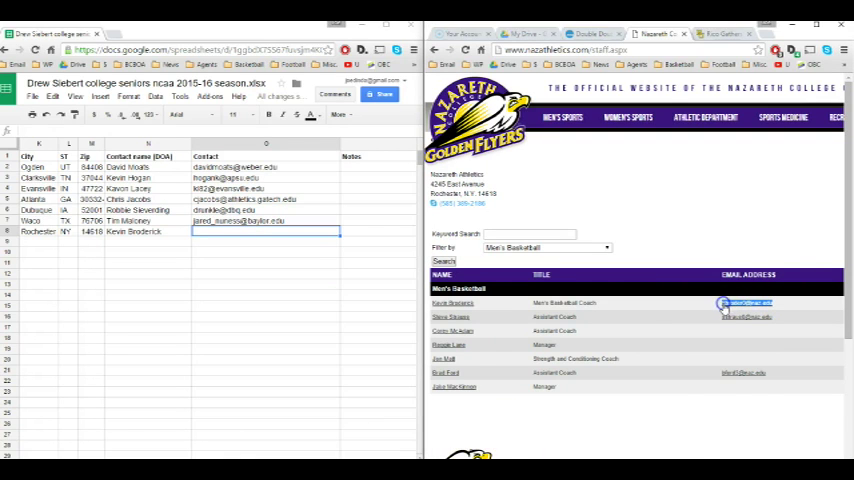
pyautogui.rightClick(745, 302)
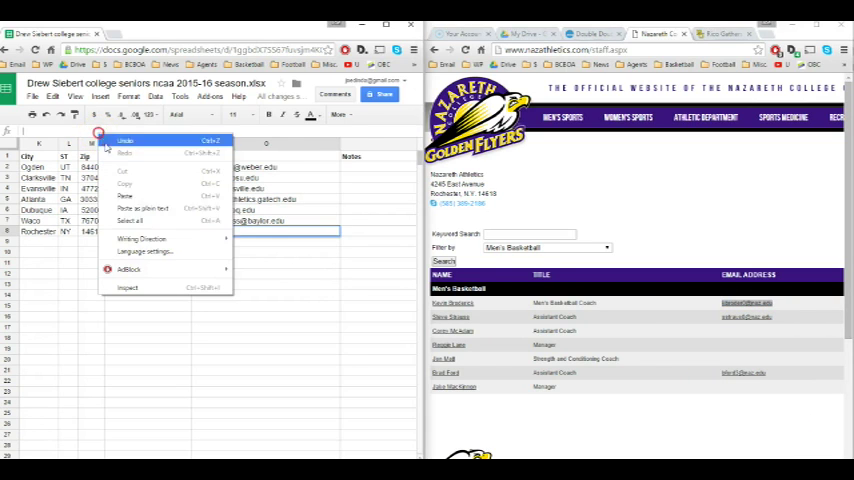
pyautogui.click(126, 140)
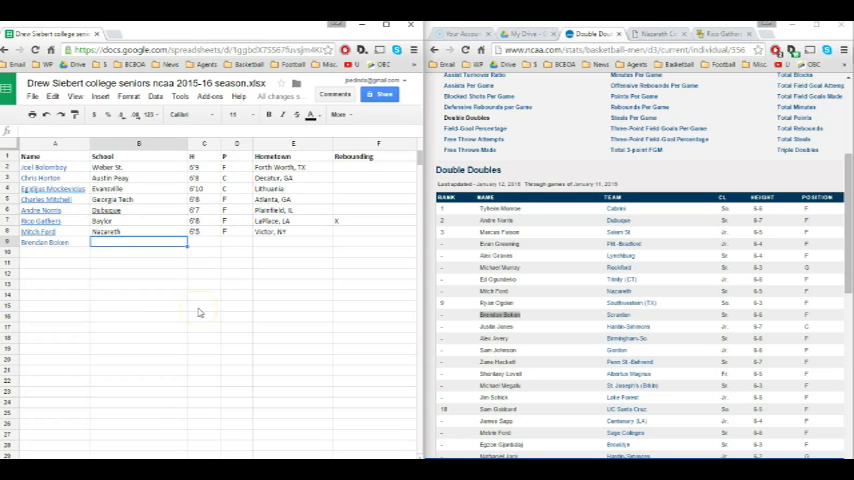
pyautogui.write('Scranton')
pyautogui.click(203, 242)
pyautogui.write("6'6")
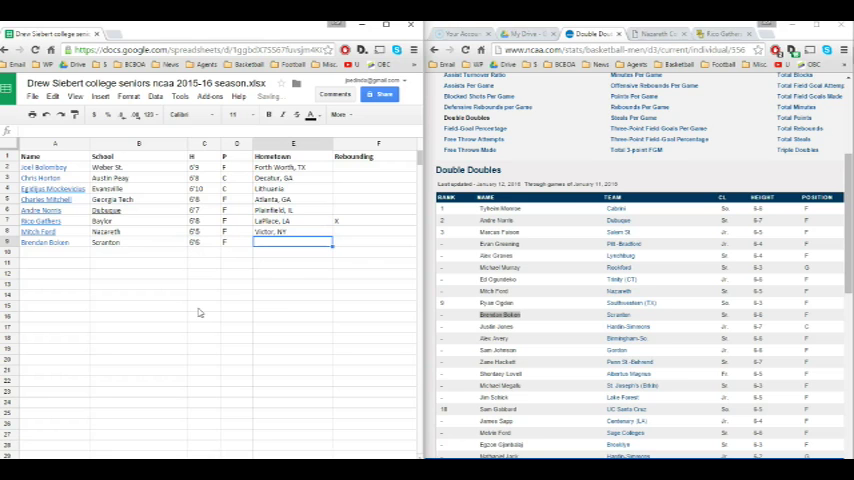
pyautogui.doubleClick(500, 314)
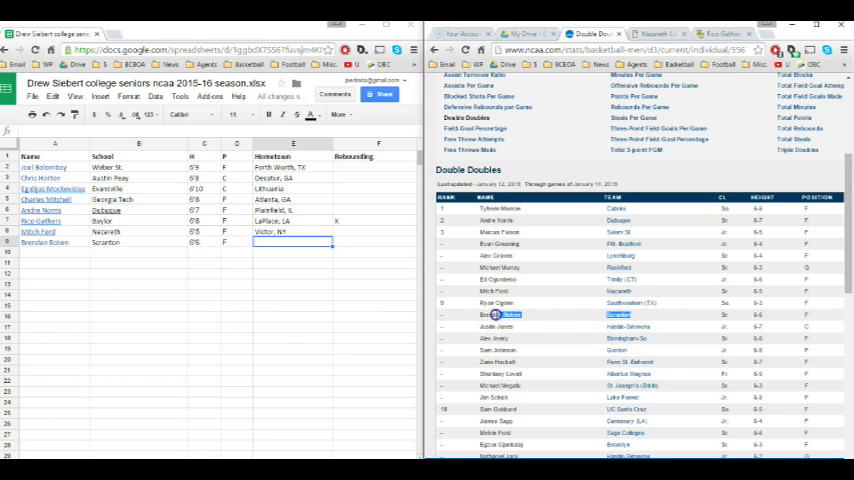
pyautogui.rightClick(505, 314)
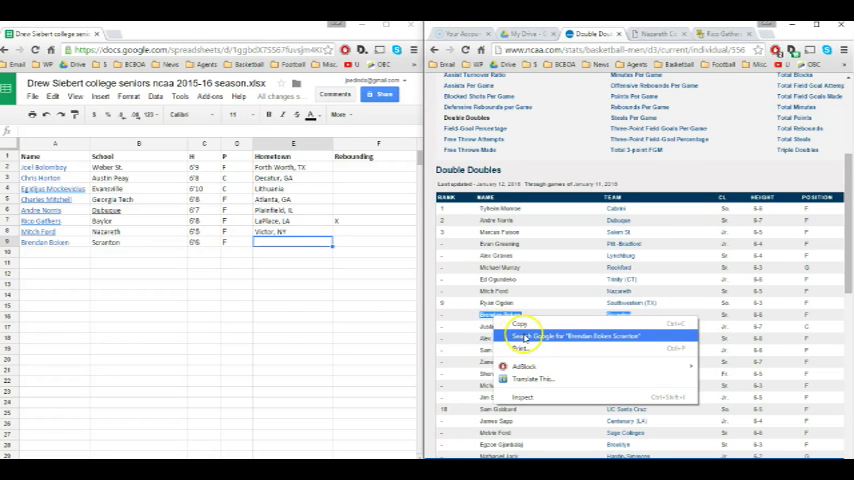
pyautogui.click(577, 335)
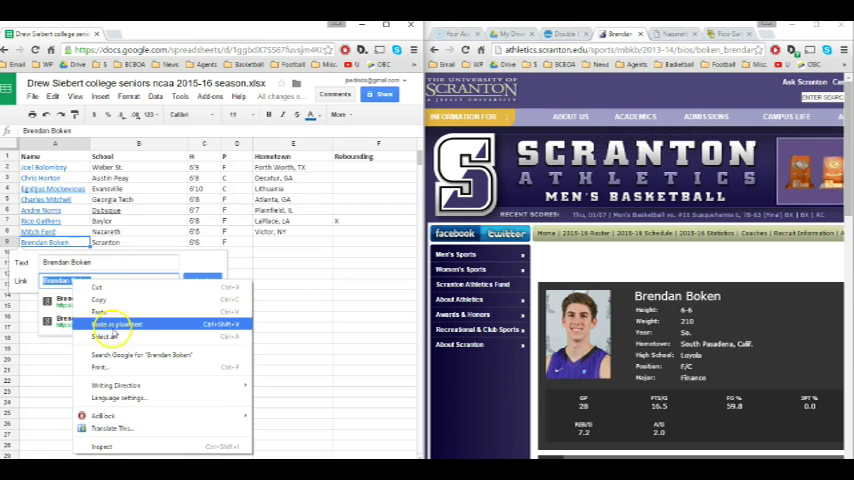
pyautogui.click(118, 323)
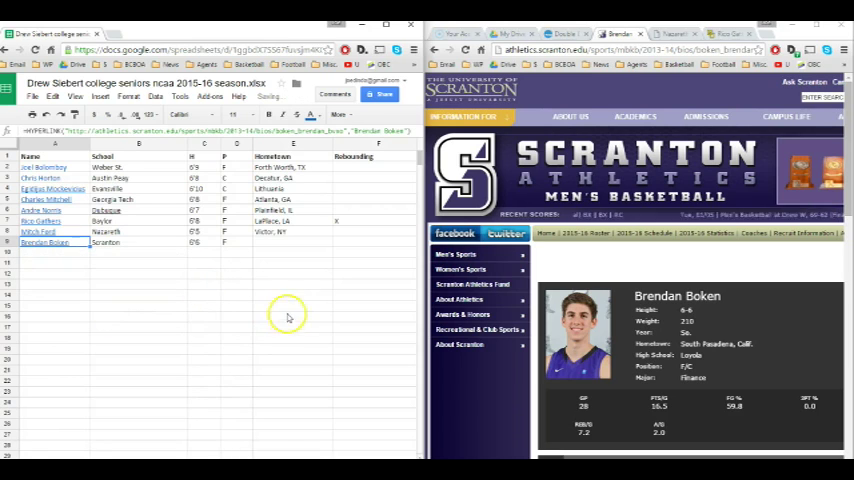
pyautogui.click(293, 242)
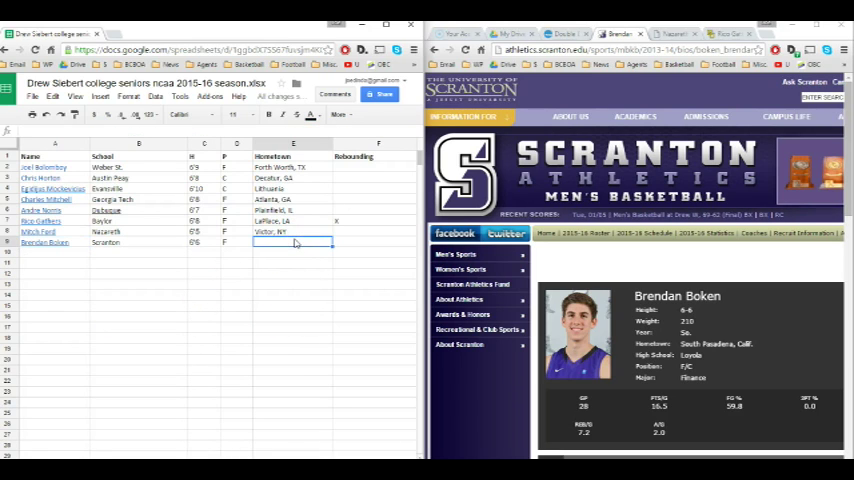
pyautogui.write('South Pasadena, CA')
pyautogui.write('X')
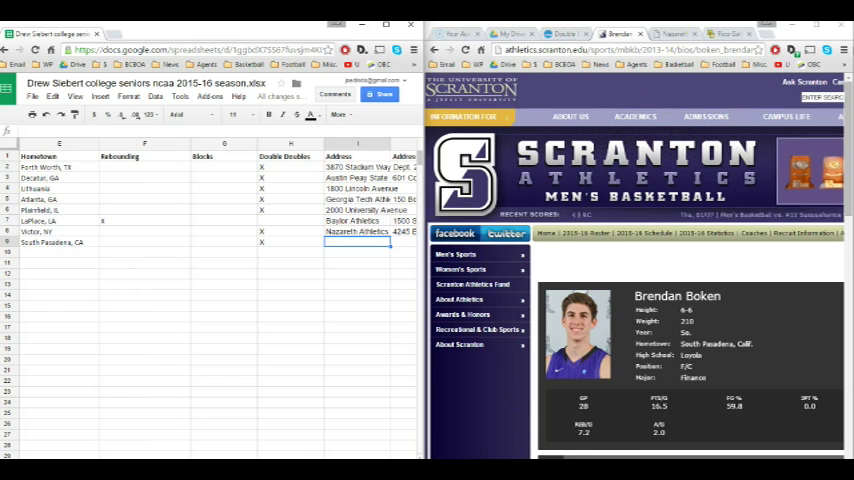
# - Open the Scranton athletics staff directory and select head coach Carl Danzig's name
pyautogui.click(459, 299)
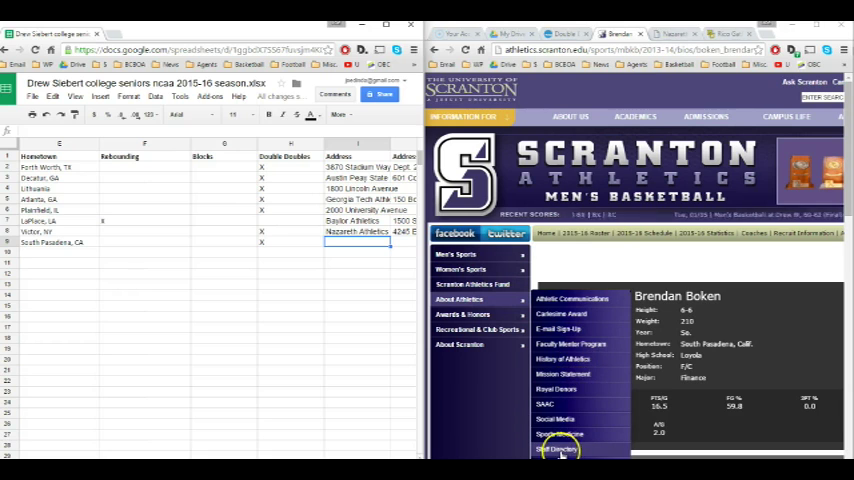
pyautogui.click(561, 449)
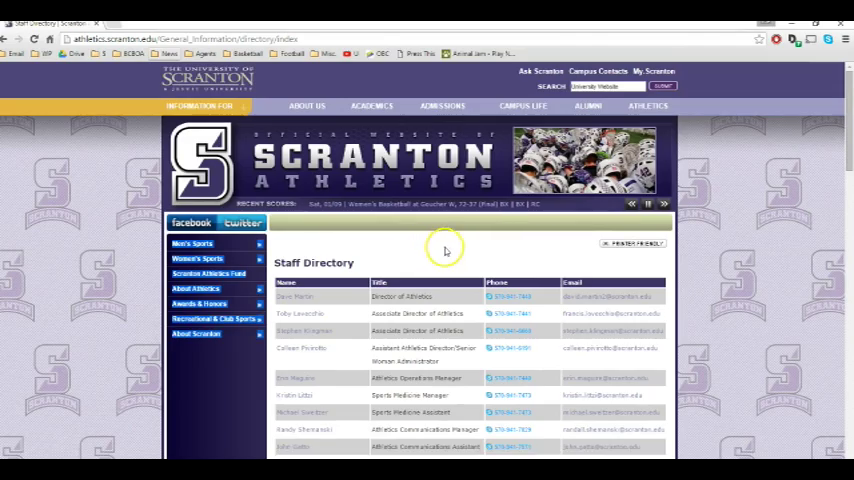
pyautogui.scroll(-3)
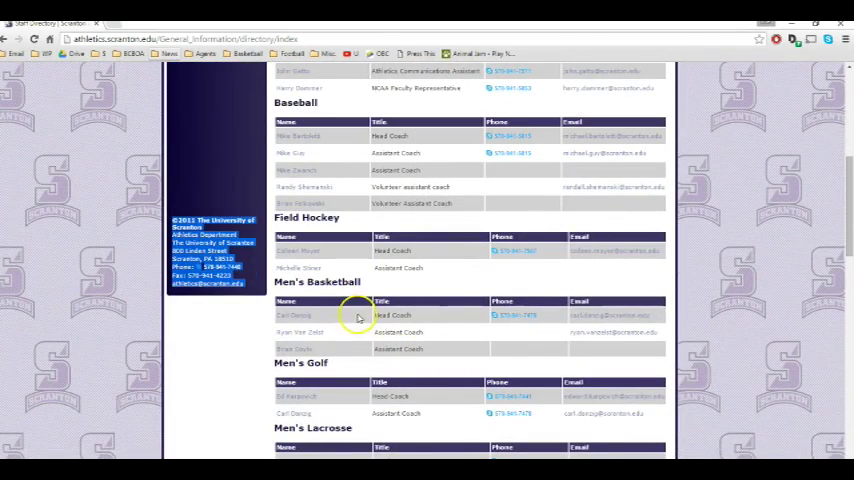
pyautogui.doubleClick(293, 315)
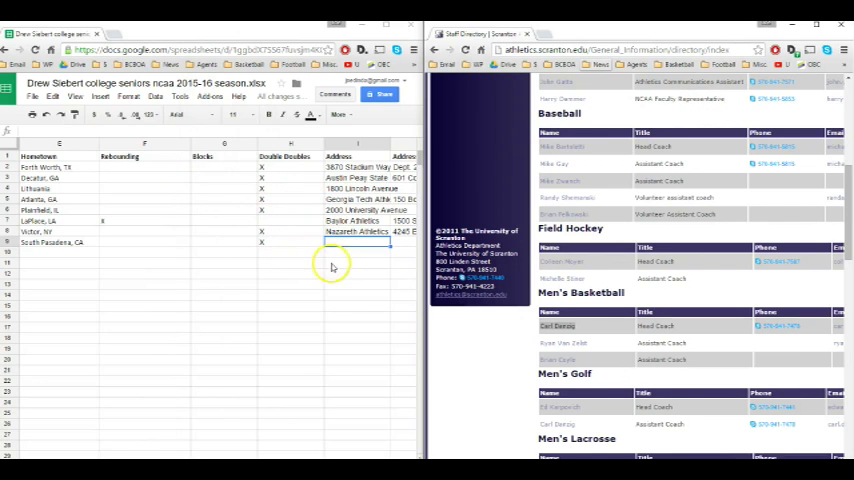
pyautogui.scroll(3)
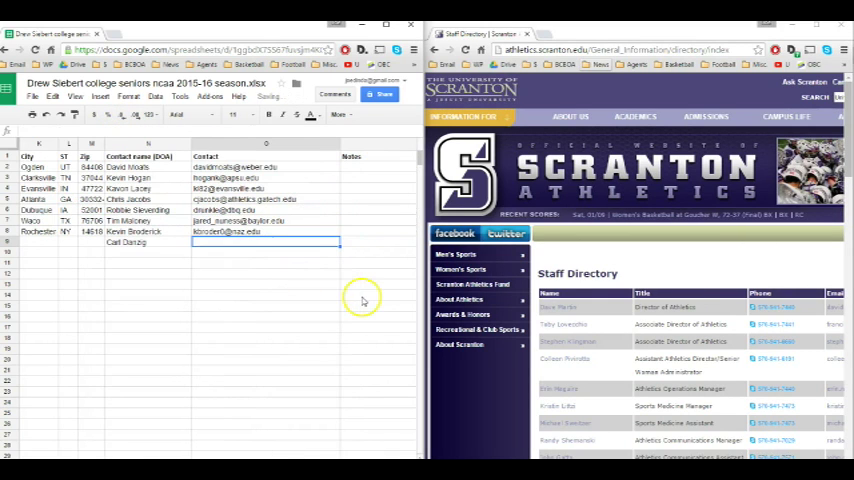
pyautogui.moveTo(616, 356)
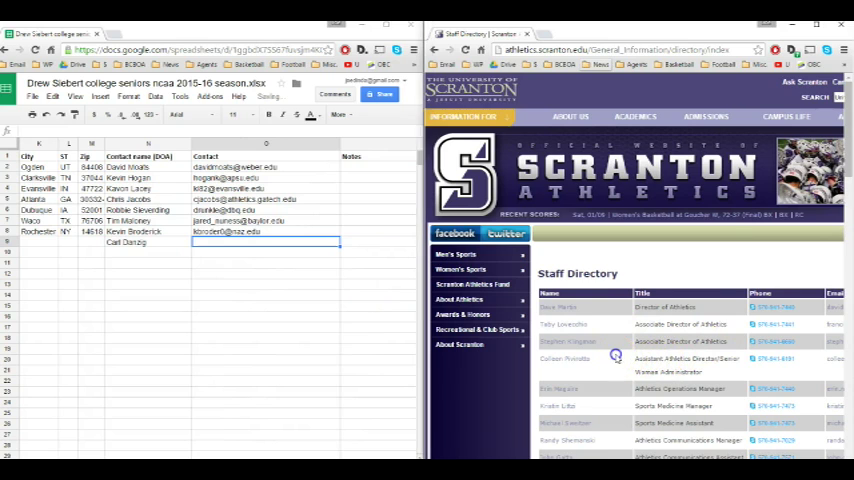
pyautogui.scroll(-3)
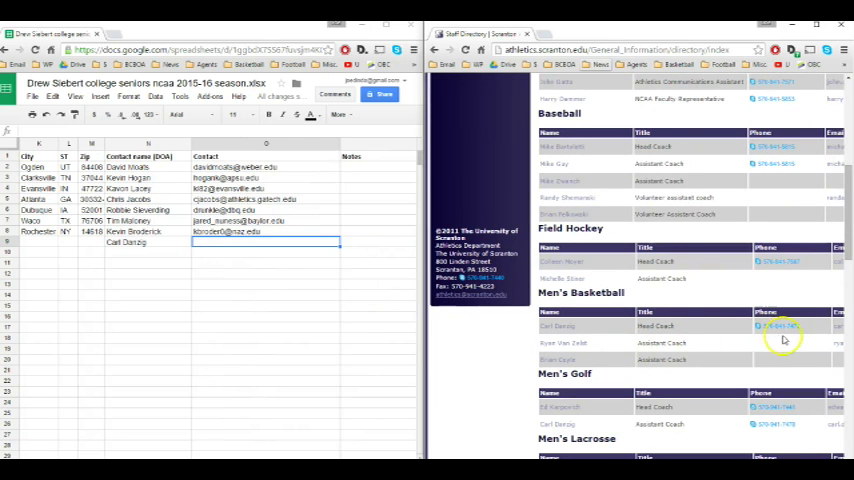
pyautogui.rightClick(780, 325)
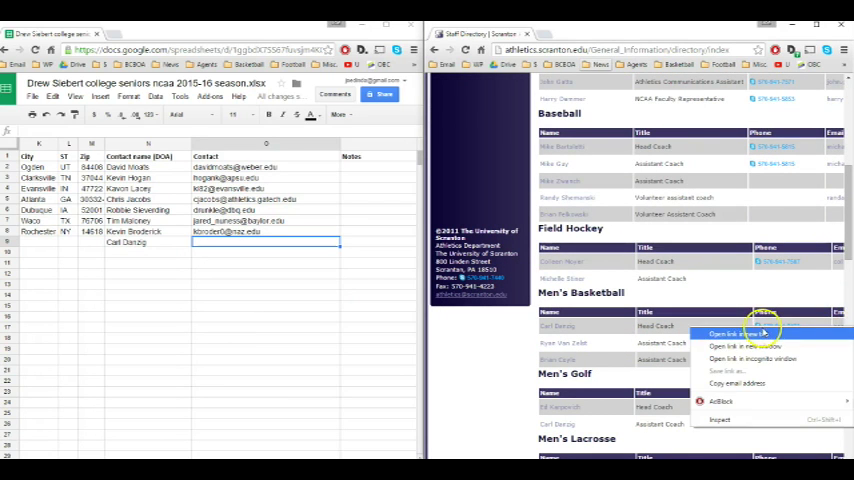
pyautogui.click(727, 333)
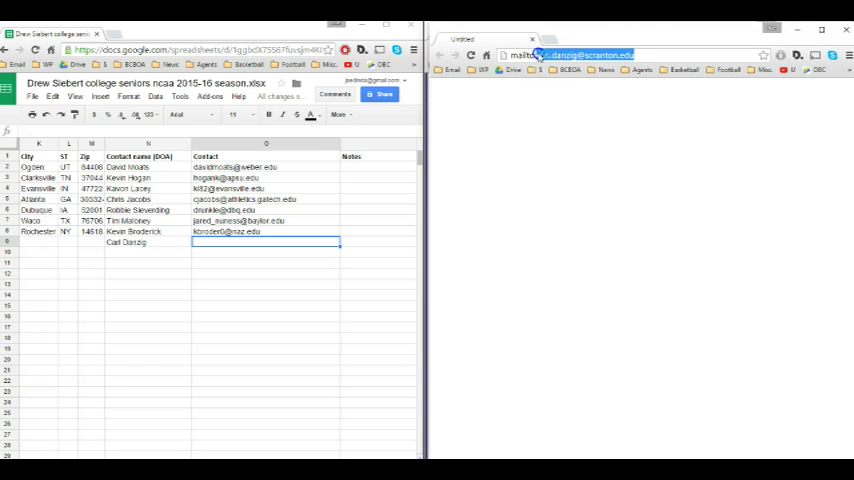
pyautogui.press('Return')
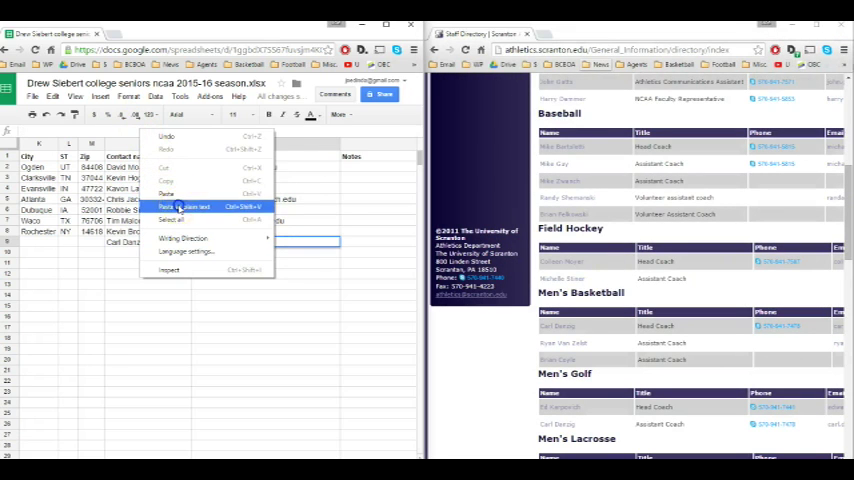
pyautogui.click(184, 207)
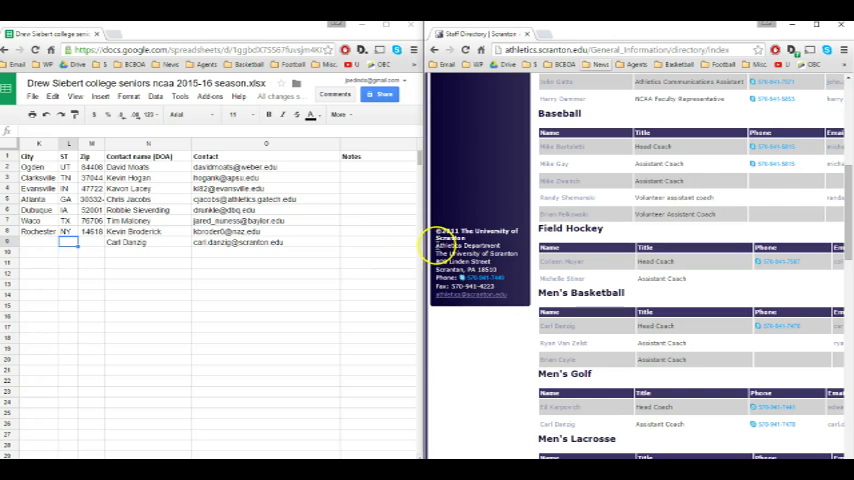
# - Paste the 800 Linden Street athletics address, then enter city Scranton and state PA
pyautogui.rightClick(470, 250)
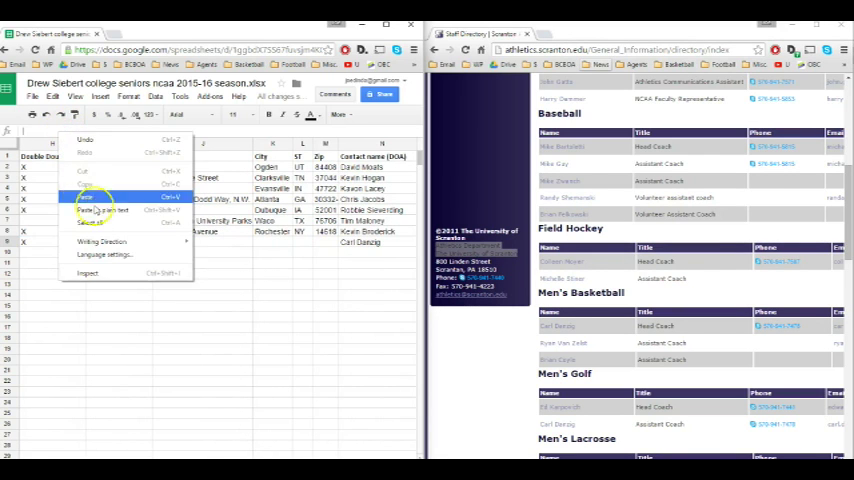
pyautogui.click(90, 196)
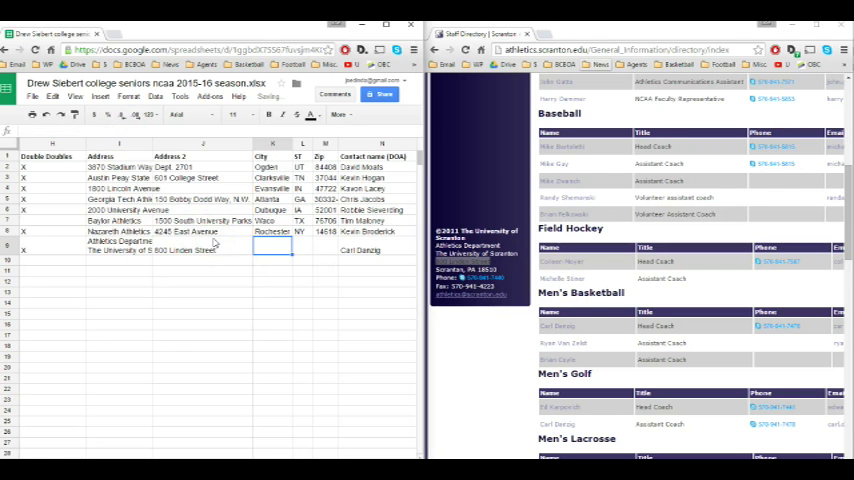
pyautogui.write('Scrant')
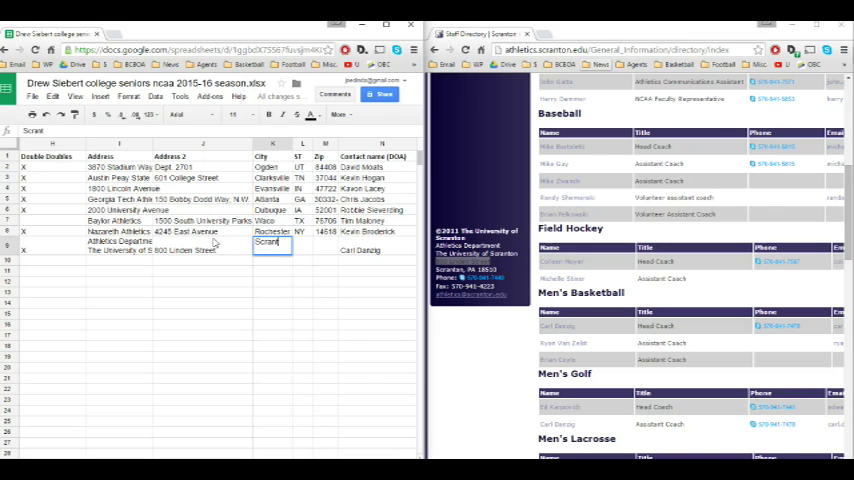
pyautogui.press('Return')
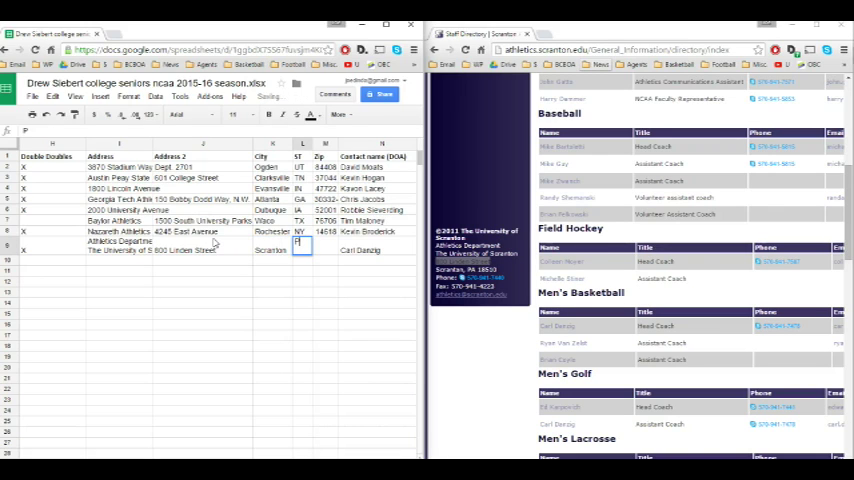
pyautogui.write('PA')
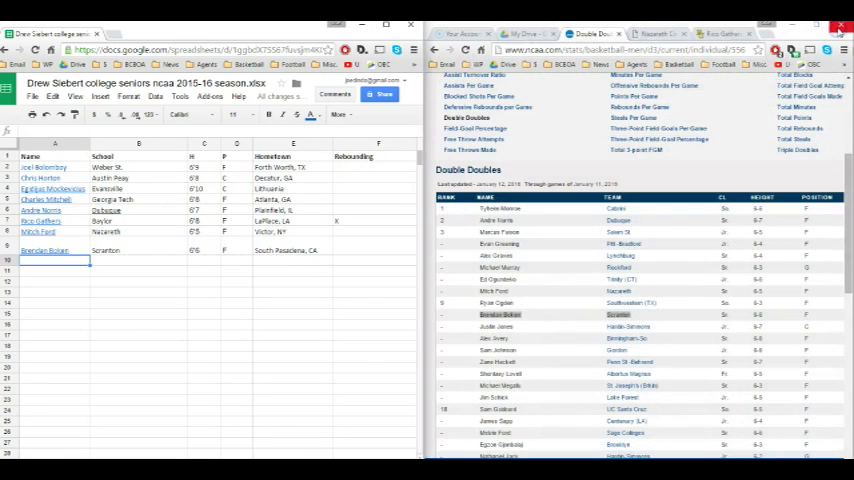
# - Go from NCAA.com Statistics through Rebounds Per Game to the Blocked Shots Per Game leaders
pyautogui.scroll(3)
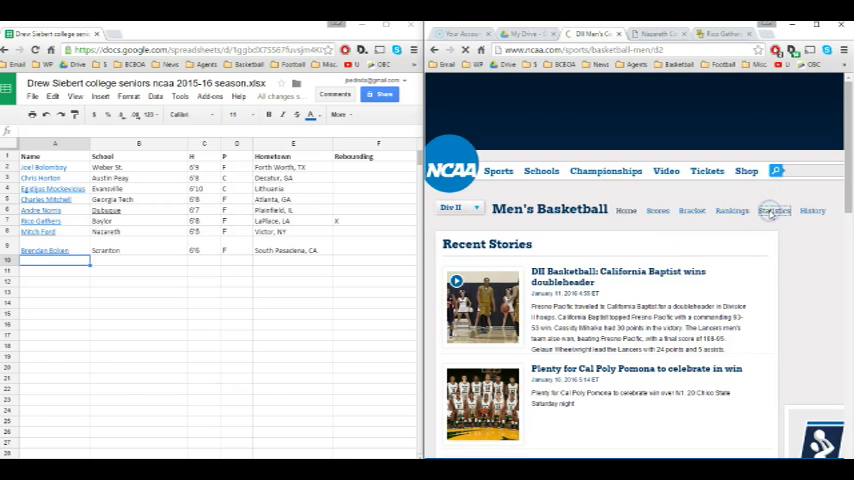
pyautogui.click(773, 211)
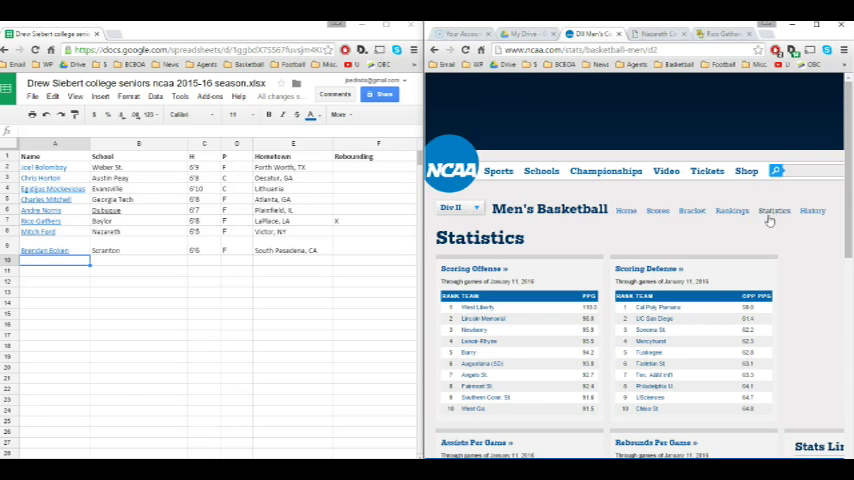
pyautogui.scroll(-3)
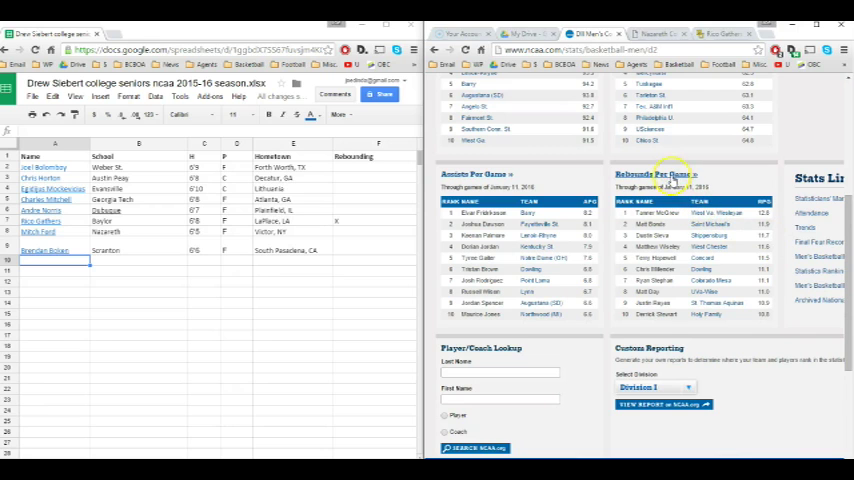
pyautogui.click(654, 174)
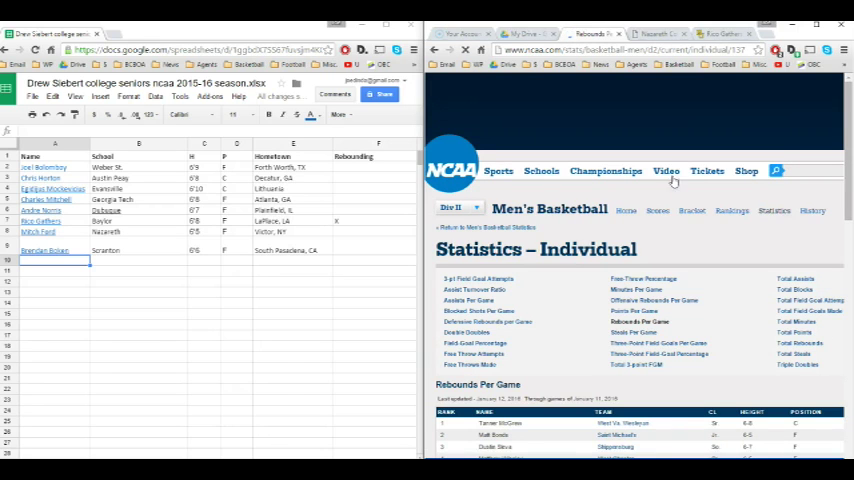
pyautogui.scroll(-3)
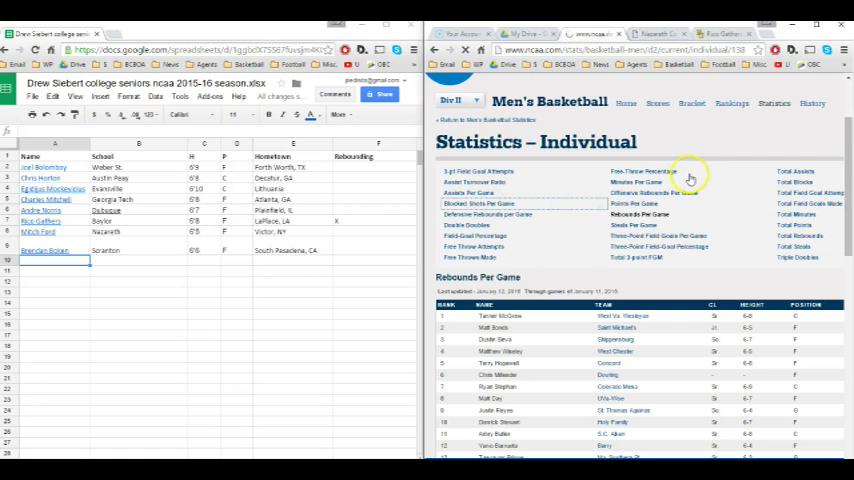
pyautogui.click(478, 203)
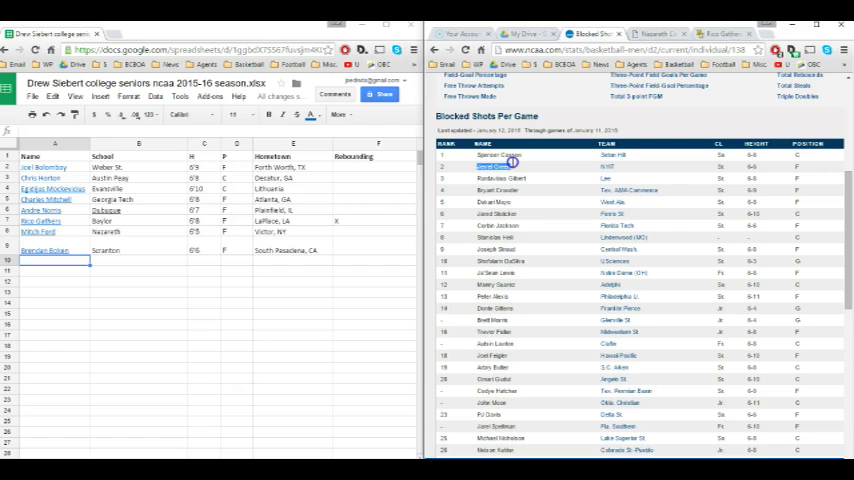
pyautogui.moveTo(763, 204)
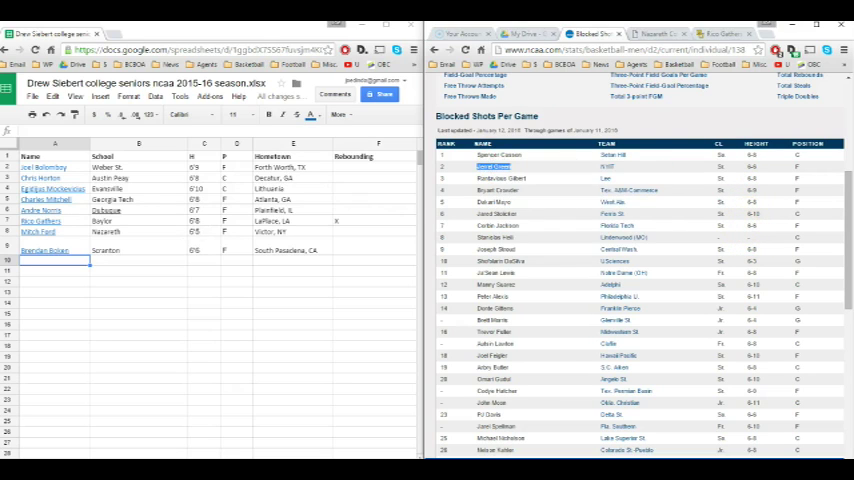
pyautogui.rightClick(57, 260)
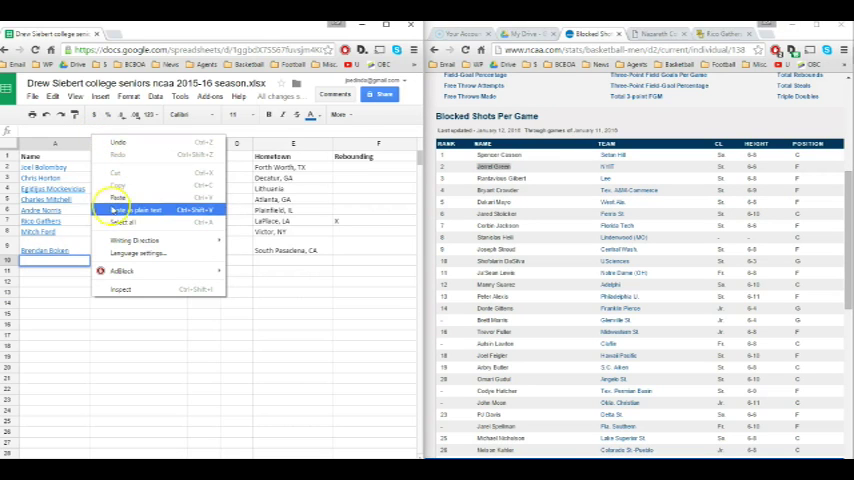
pyautogui.click(118, 198)
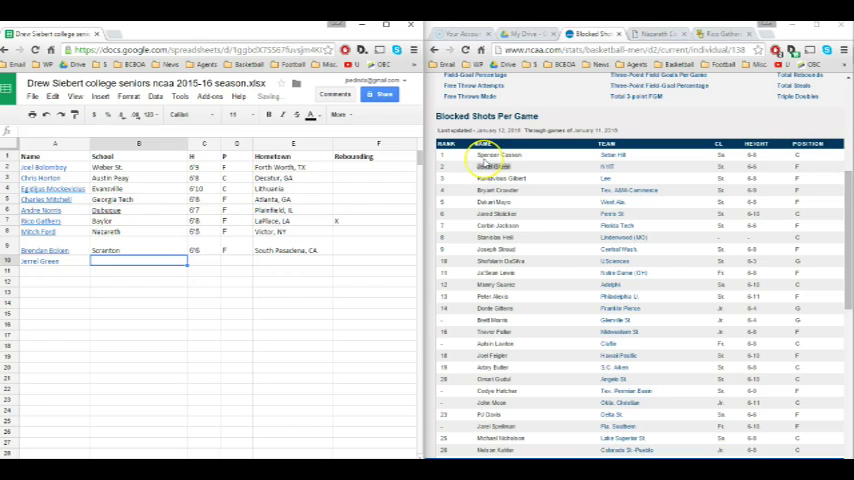
pyautogui.write('NYIT')
pyautogui.click(204, 261)
pyautogui.write("6'6")
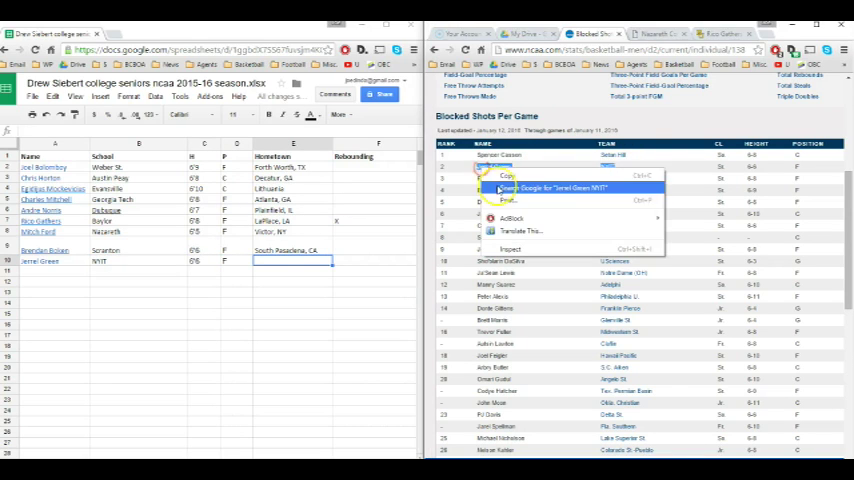
pyautogui.click(545, 189)
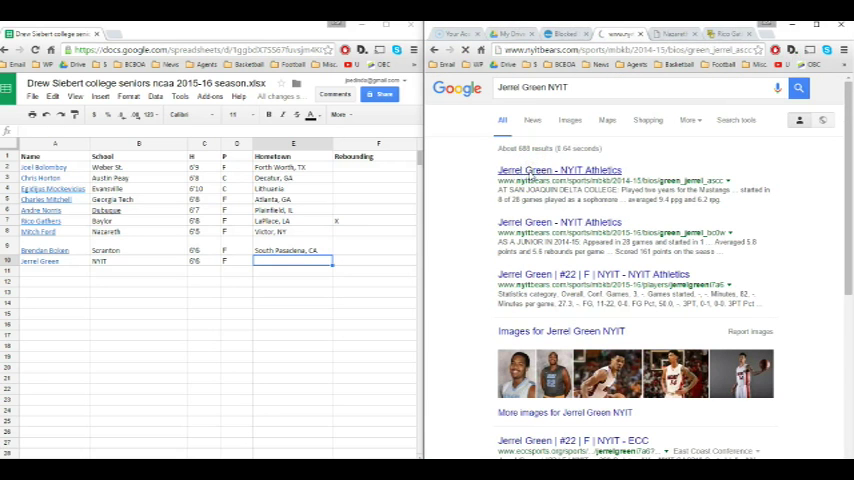
pyautogui.rightClick(575, 50)
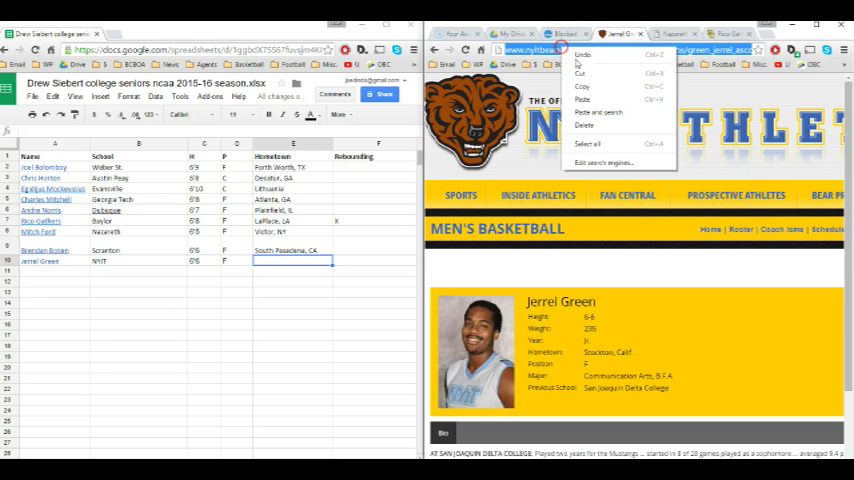
pyautogui.rightClick(40, 261)
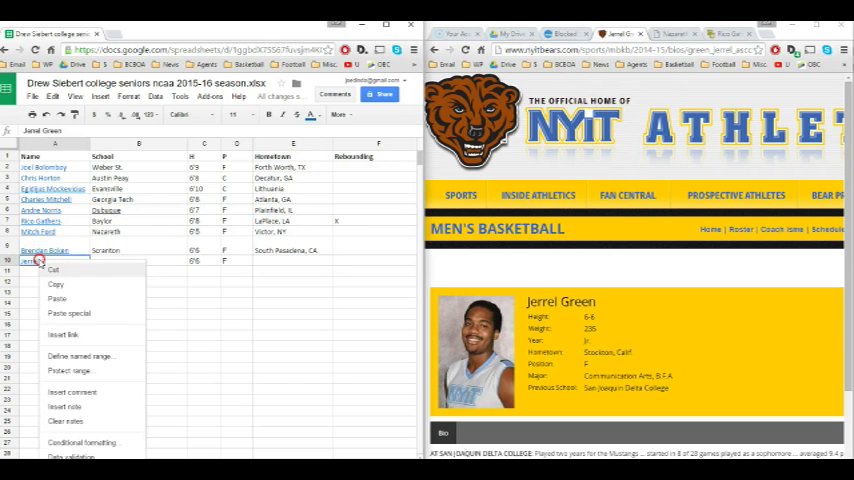
pyautogui.click(63, 335)
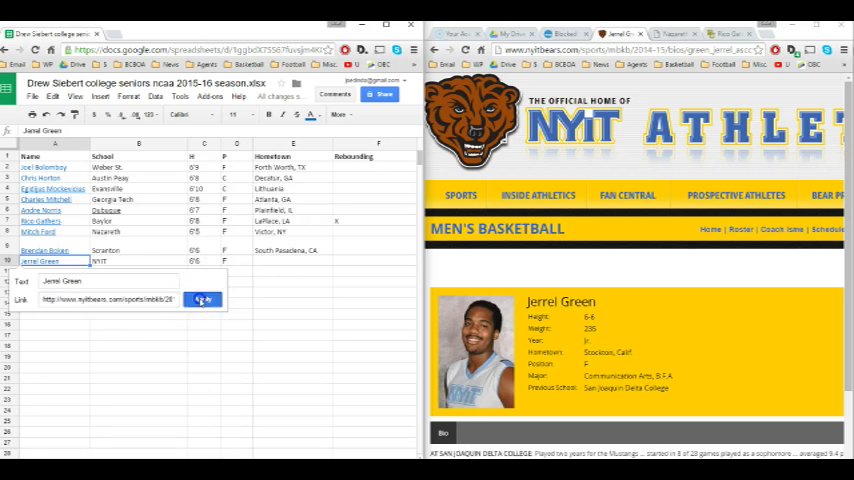
pyautogui.click(203, 300)
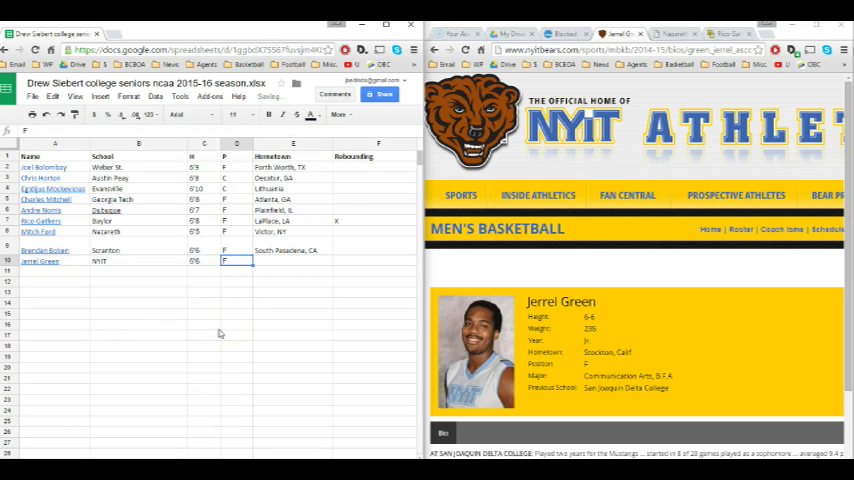
pyautogui.click(293, 261)
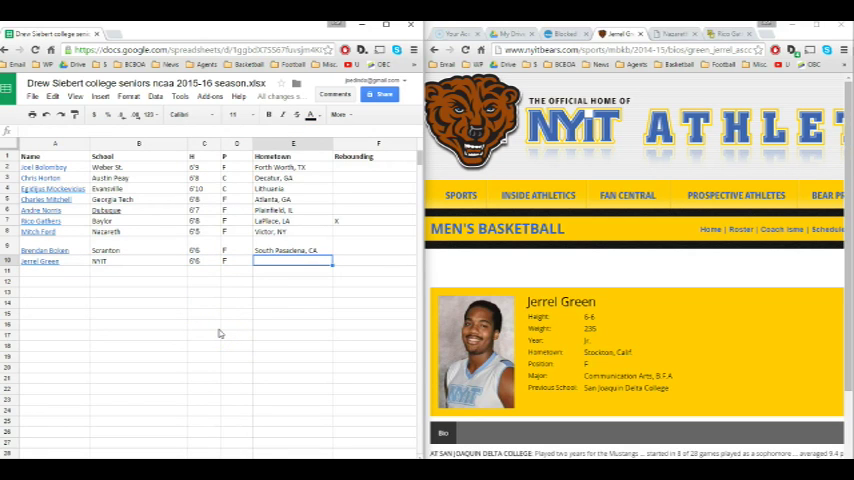
pyautogui.write('Stockton, P')
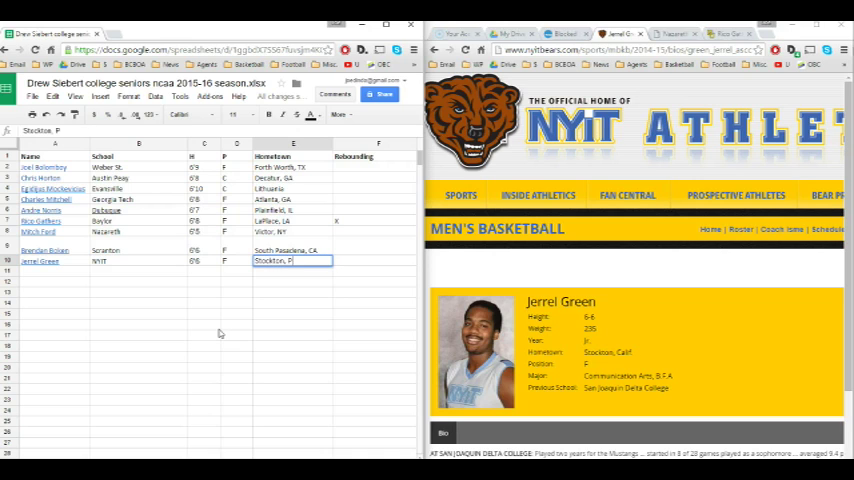
pyautogui.write('A')
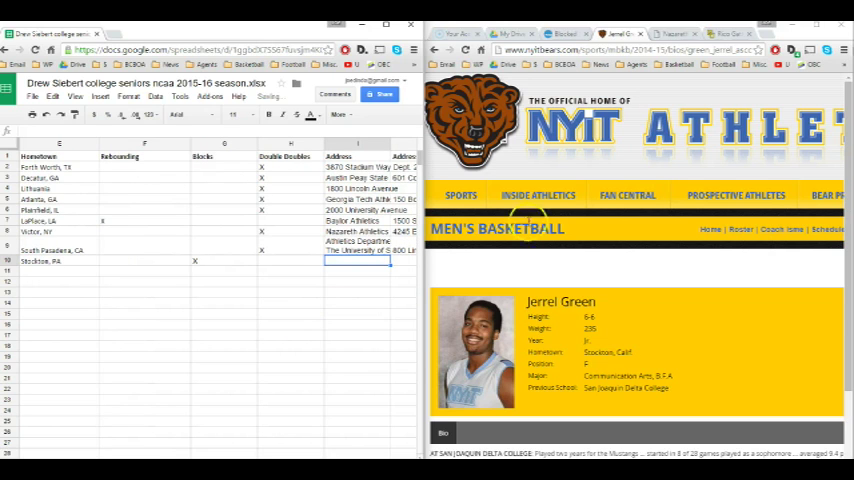
# - Open the NYIT Athletics staff directory and scroll to Men's Basketball
pyautogui.click(538, 195)
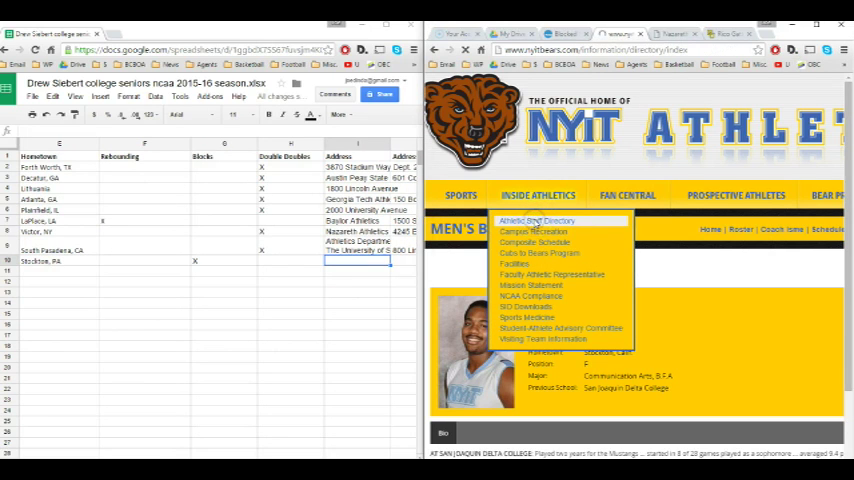
pyautogui.click(537, 221)
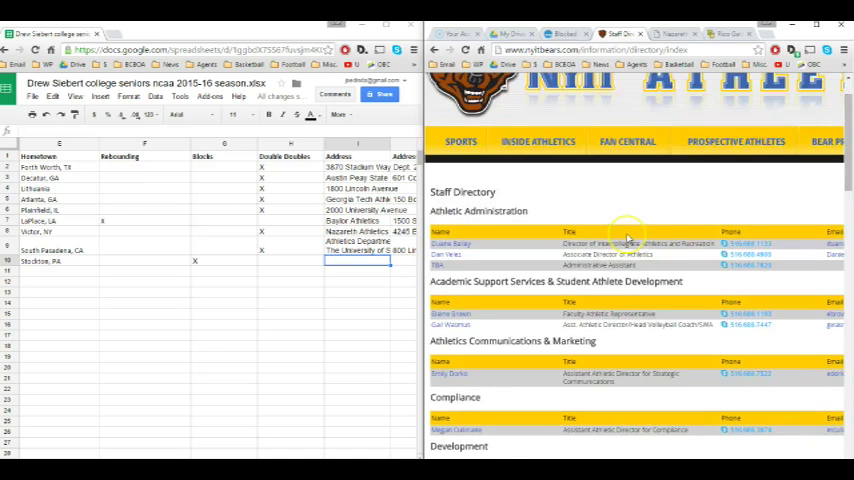
pyautogui.scroll(-3)
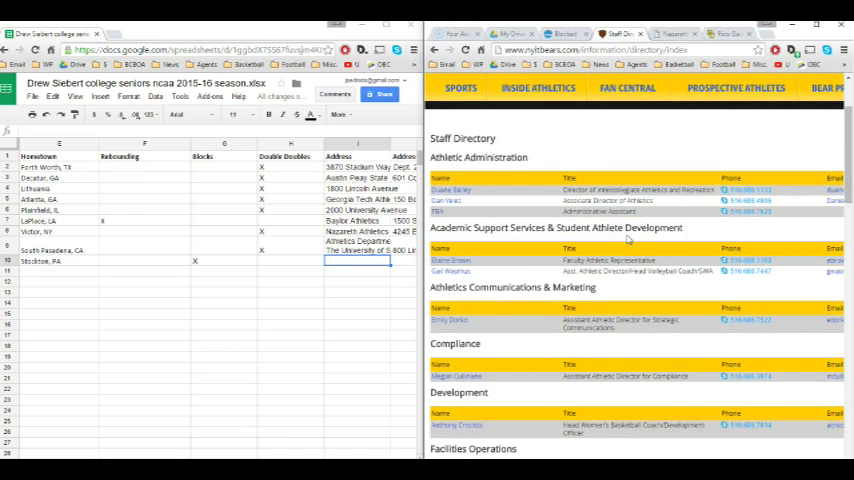
pyautogui.scroll(-3)
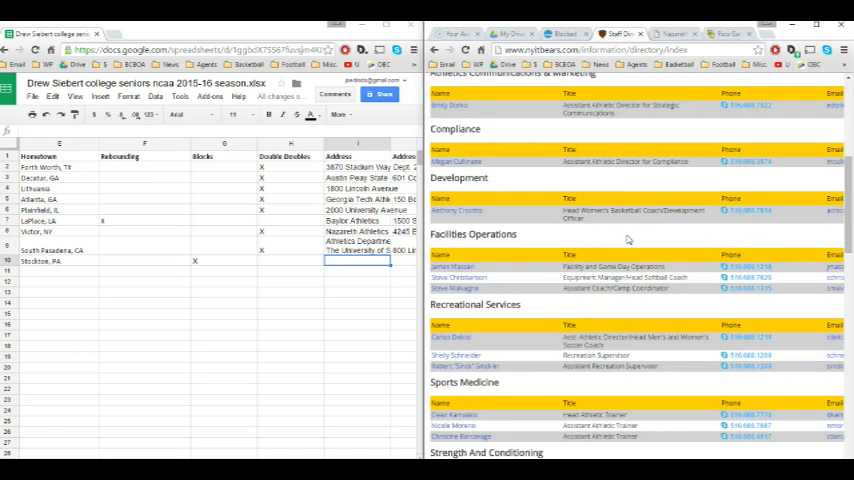
pyautogui.scroll(-3)
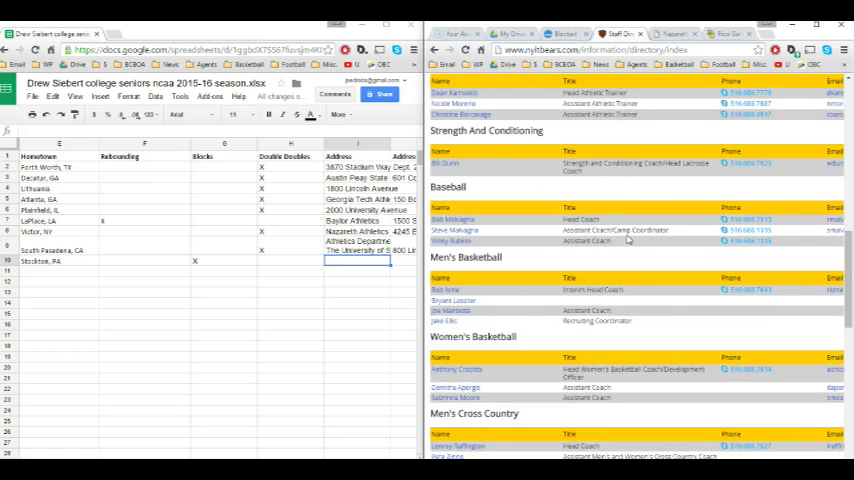
pyautogui.scroll(-3)
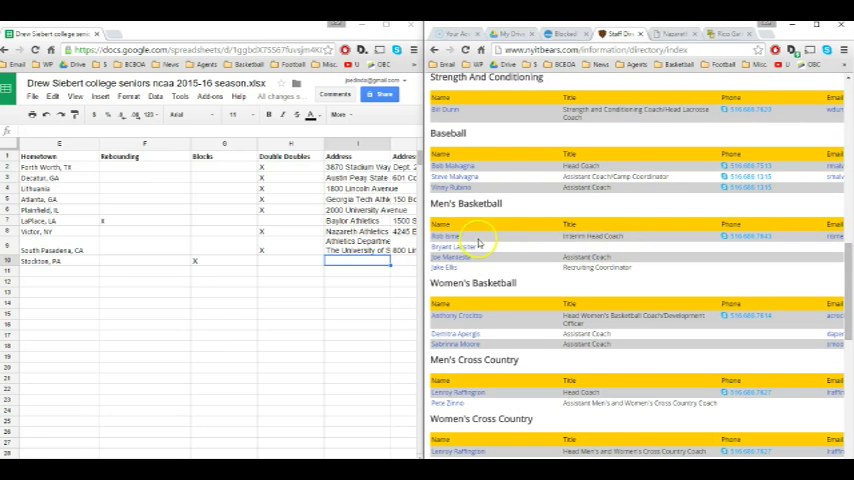
pyautogui.rightClick(444, 236)
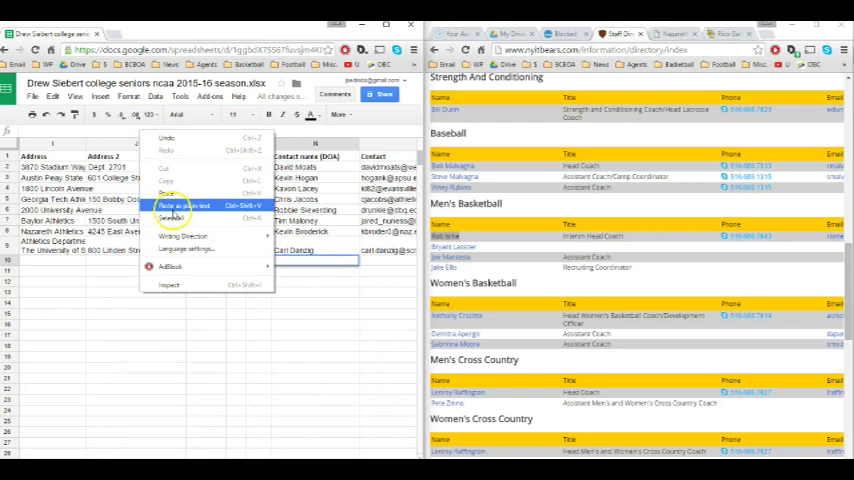
pyautogui.click(185, 205)
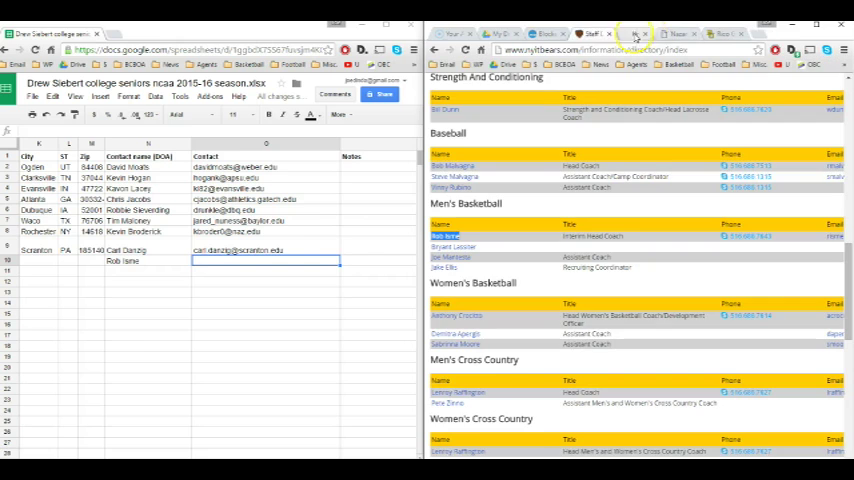
pyautogui.rightClick(105, 131)
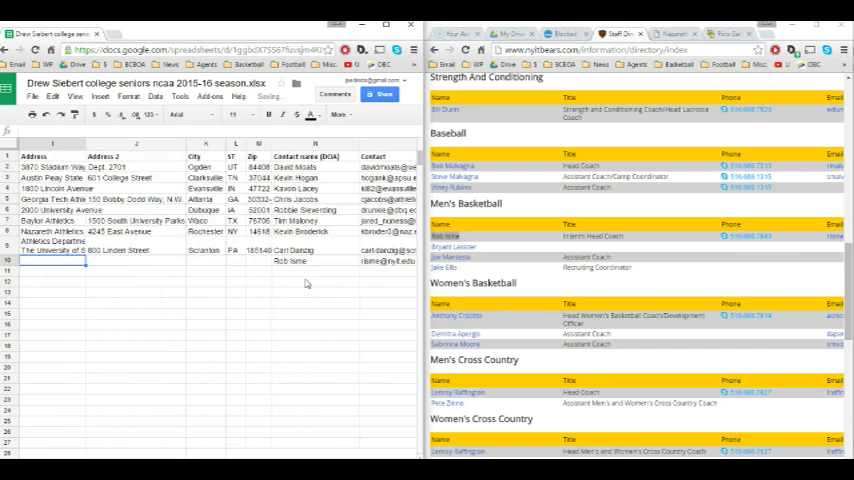
pyautogui.hscroll(-3)
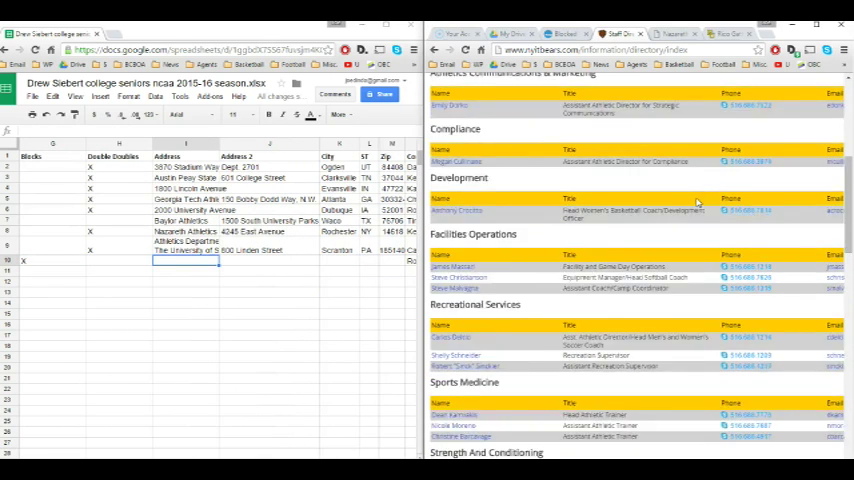
# - Paste New York Institute of Technology from the site footer into row 10's Address cell
pyautogui.scroll(-3)
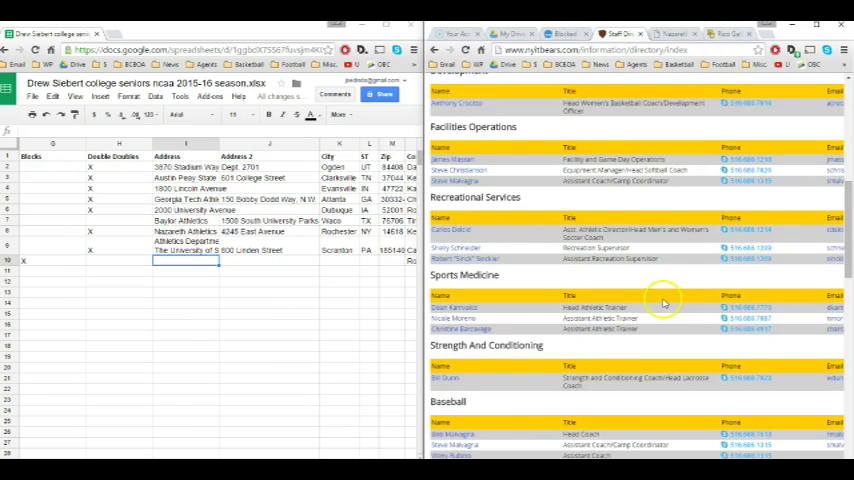
pyautogui.scroll(-3)
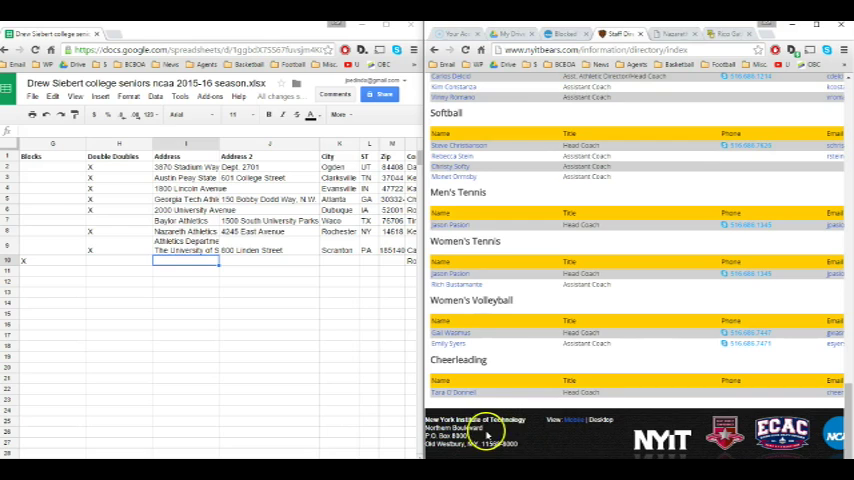
pyautogui.moveTo(531, 423)
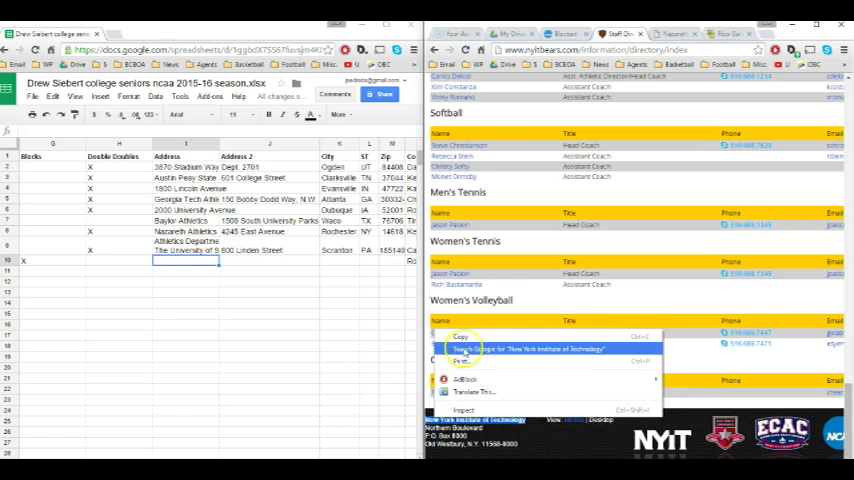
pyautogui.rightClick(120, 180)
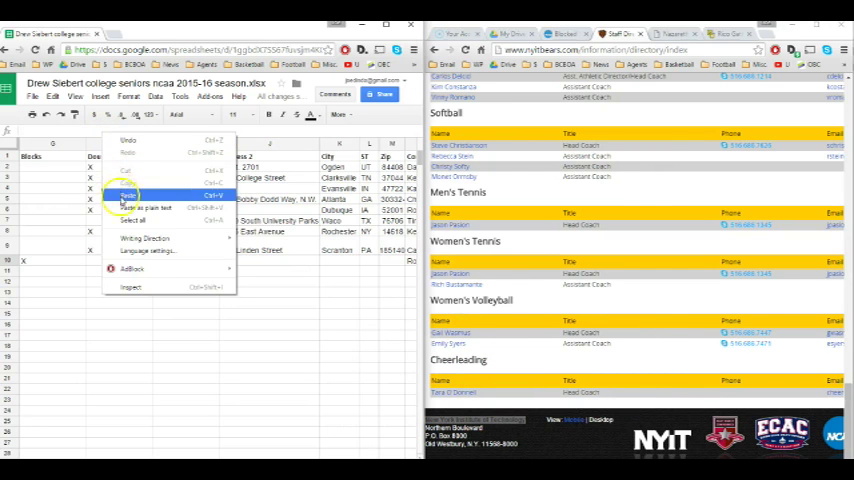
pyautogui.click(128, 194)
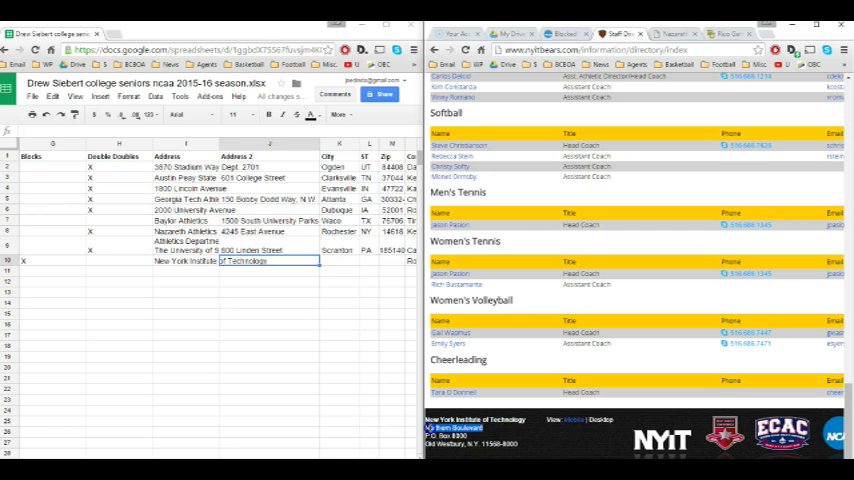
# - Enter Northern Boulevard, P.O. Box 8000 in Address 2, and city Old Westbury
pyautogui.rightClick(455, 425)
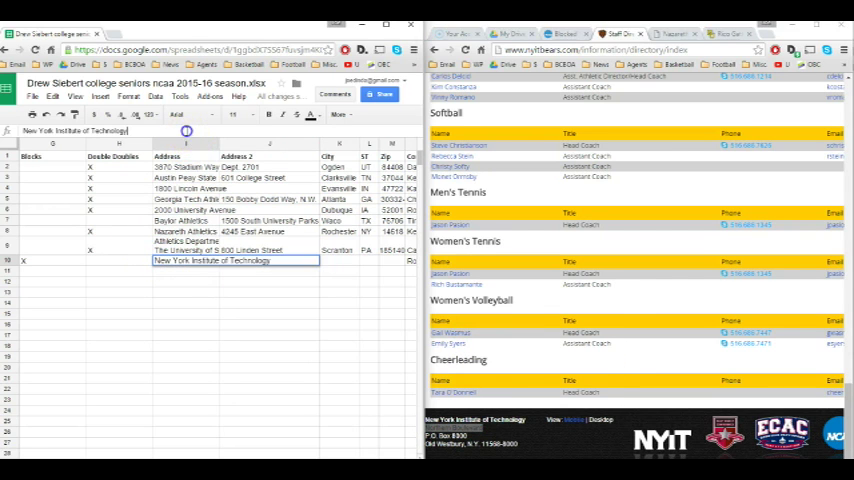
pyautogui.write('Northern Boulevard')
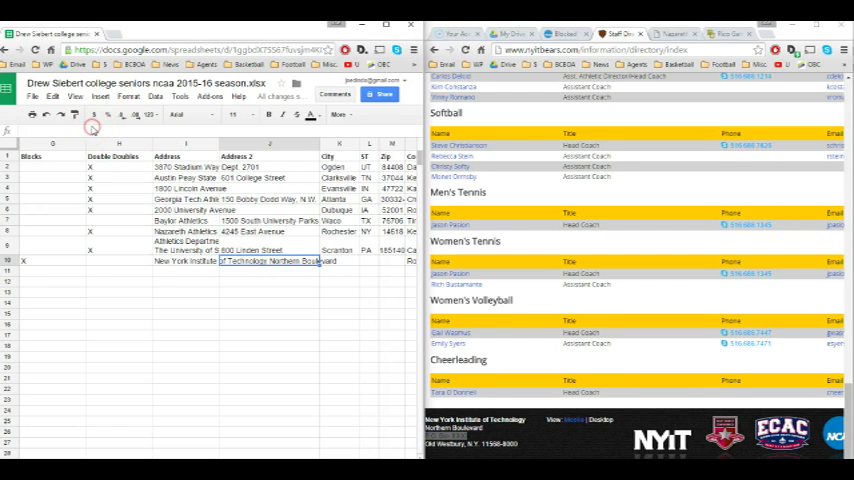
pyautogui.write('P.O. Box 8000')
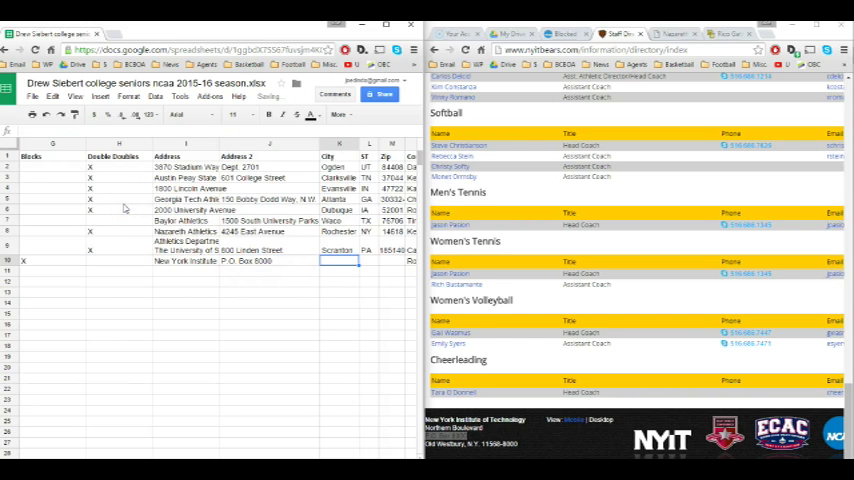
pyautogui.write('Old West')
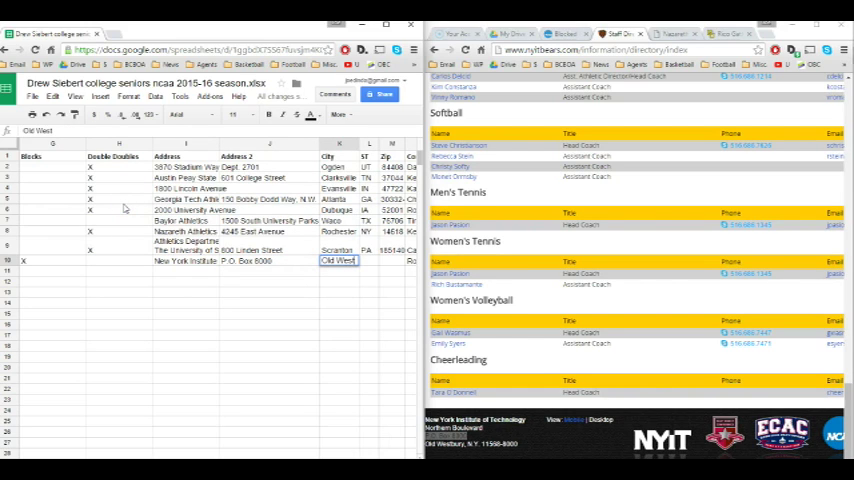
pyautogui.write('bury')
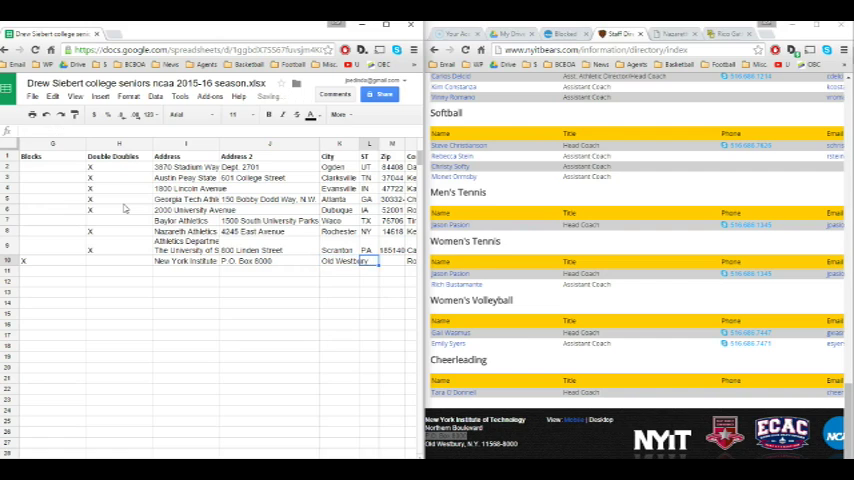